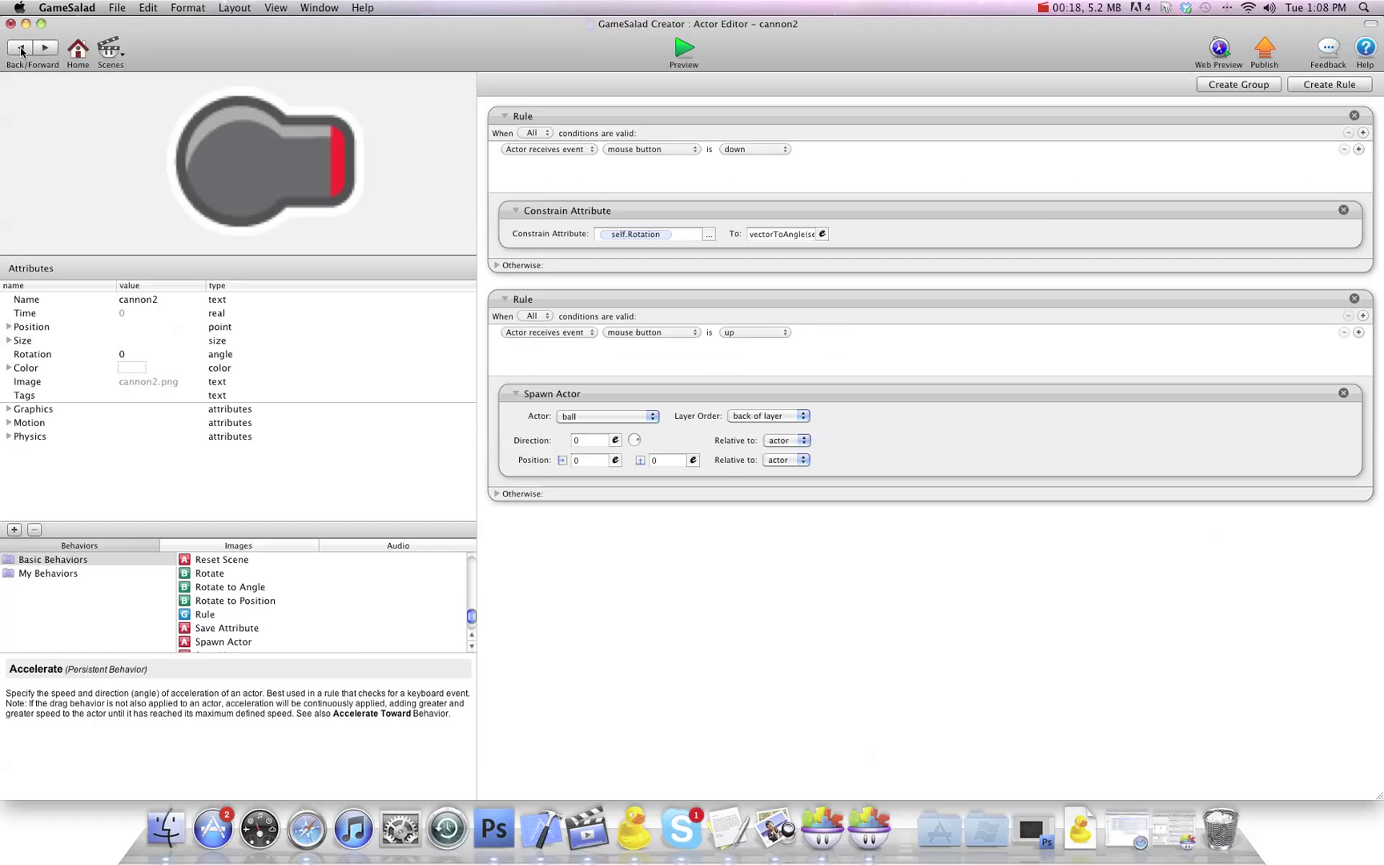
pyautogui.moveTo(732, 257)
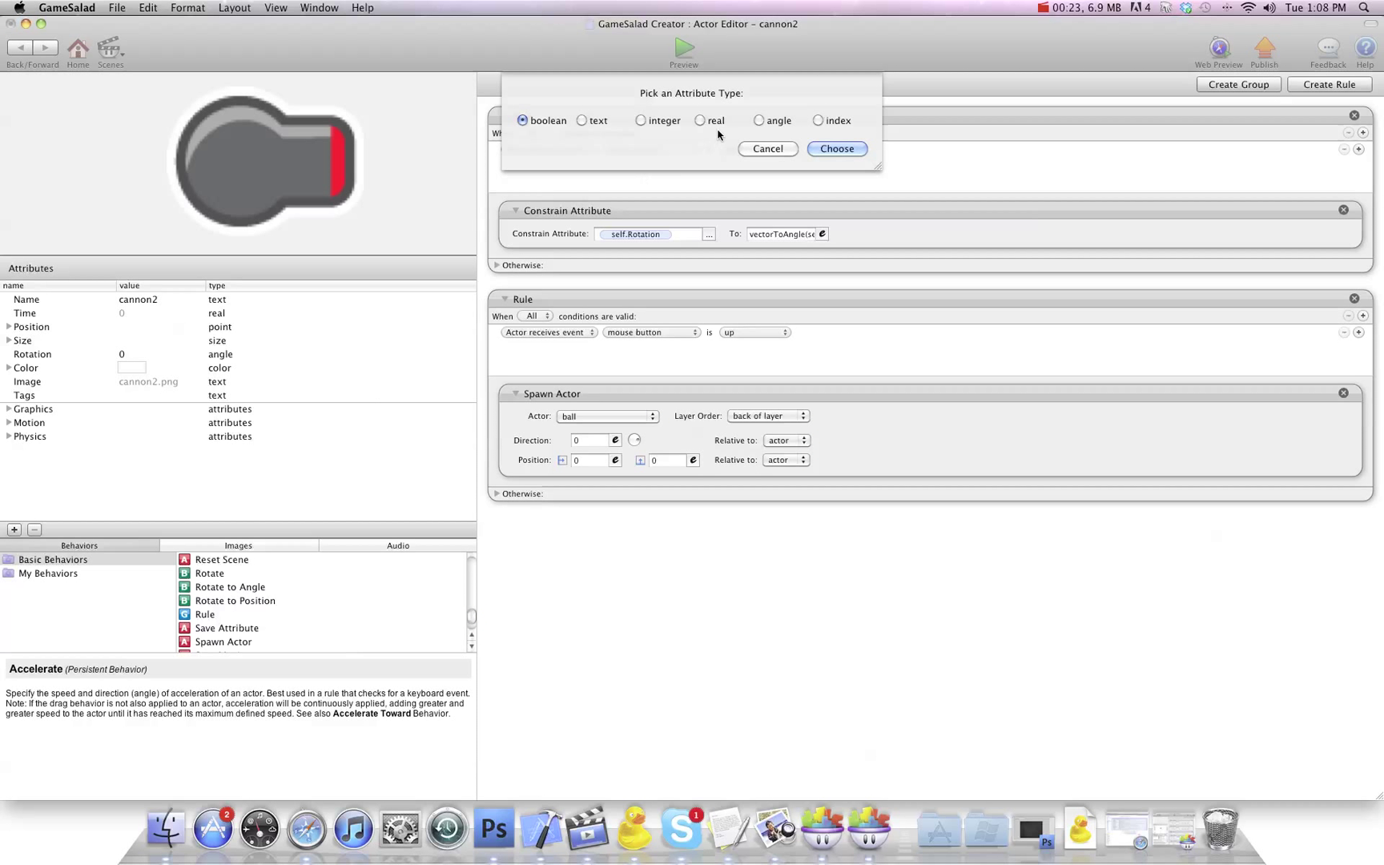
# Step: Add two real attributes to cannon2 and name them myX and MyY
pyautogui.click(835, 149)
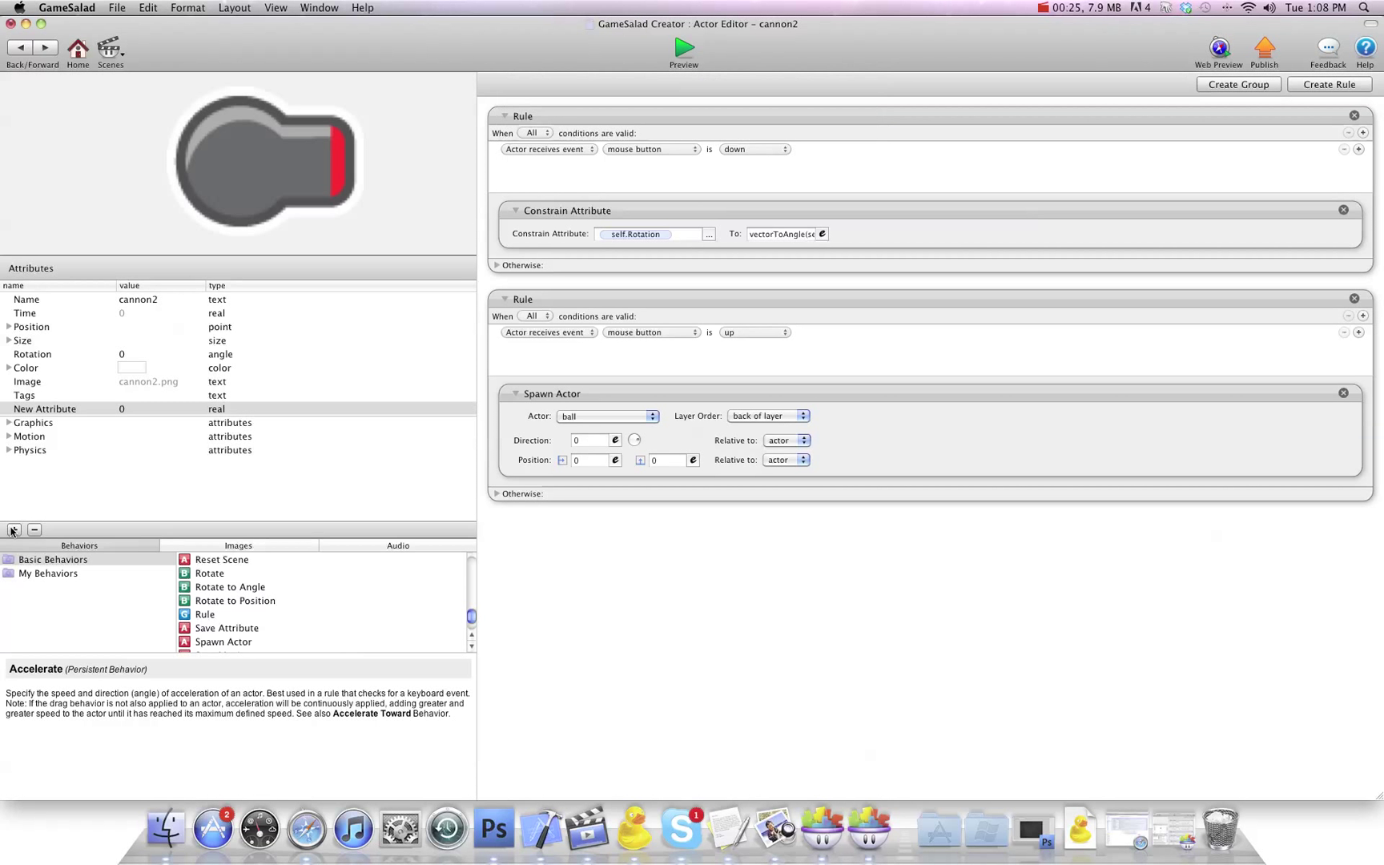
pyautogui.click(13, 530)
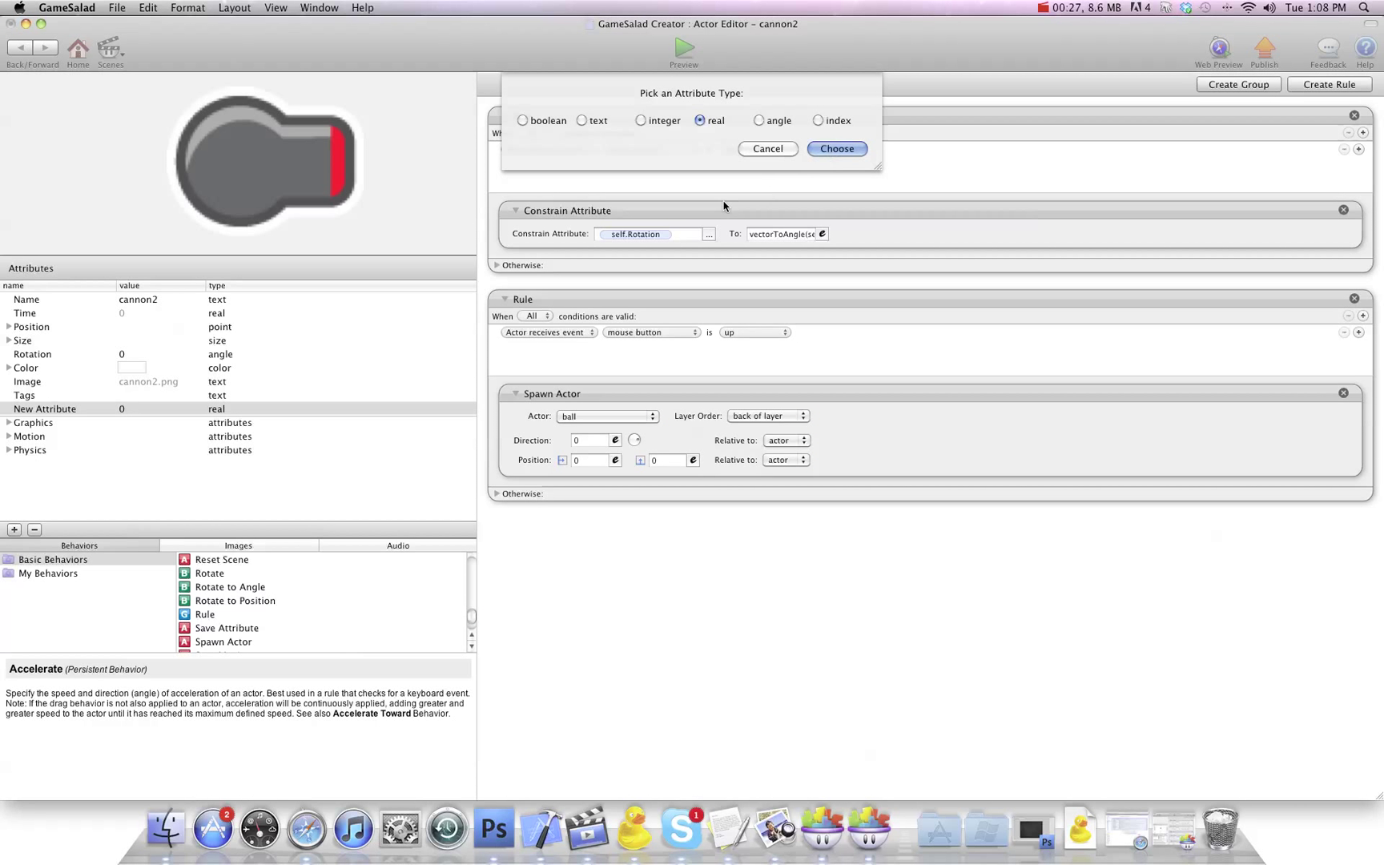
pyautogui.click(835, 149)
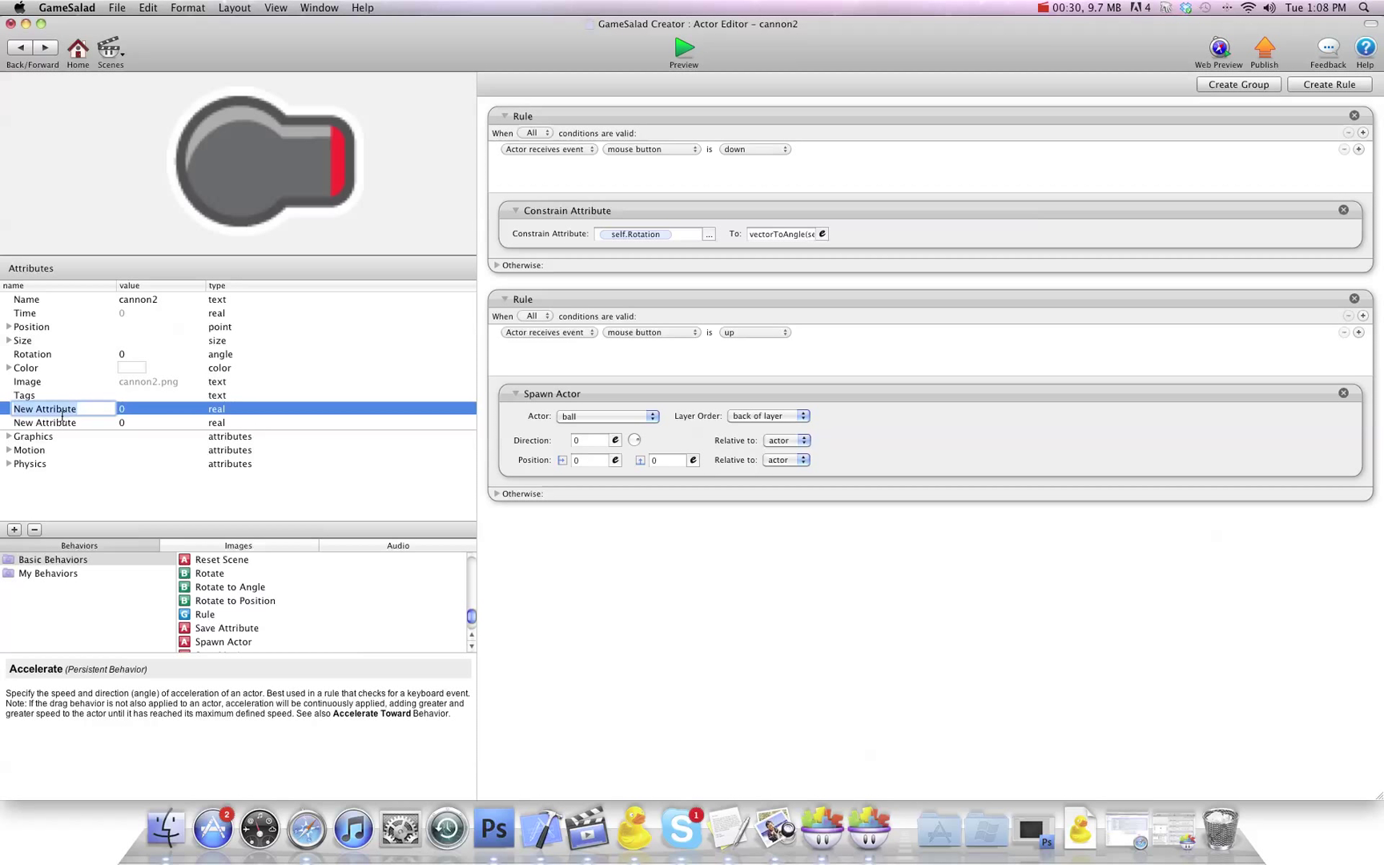
pyautogui.write('myX')
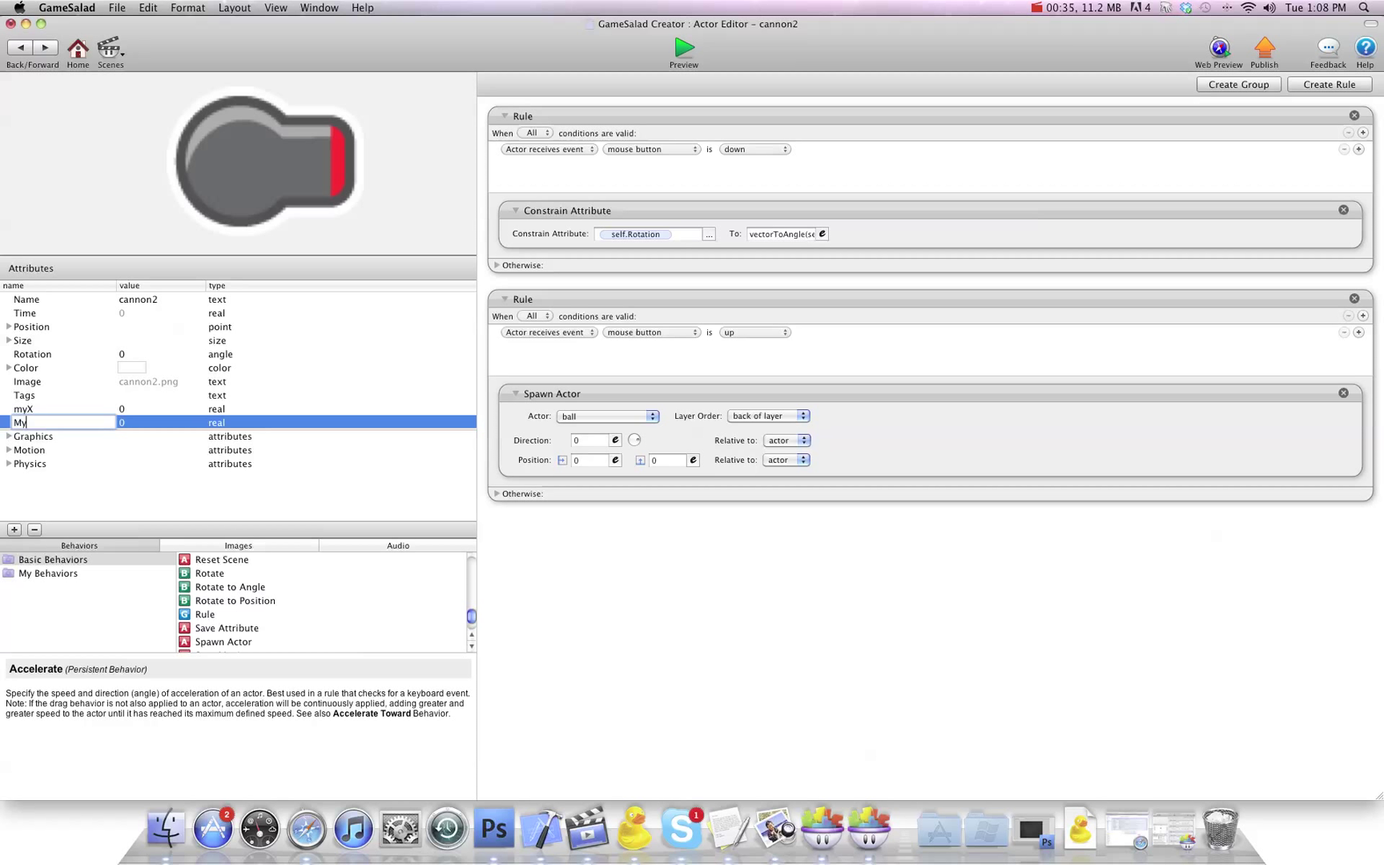
pyautogui.write('Y')
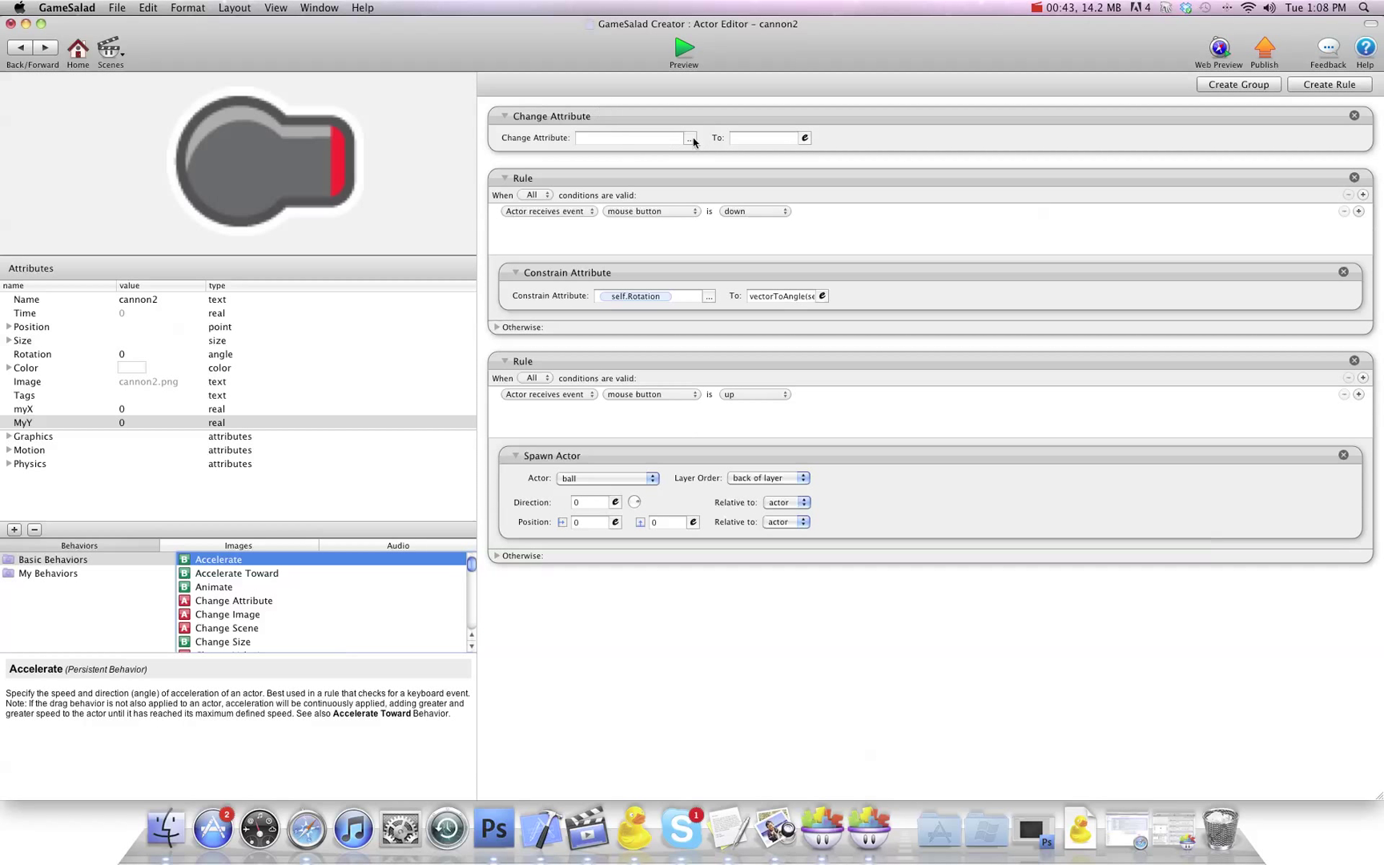
# Step: Set the first Change Attribute to store self.Position.X in self.myX
pyautogui.click(689, 138)
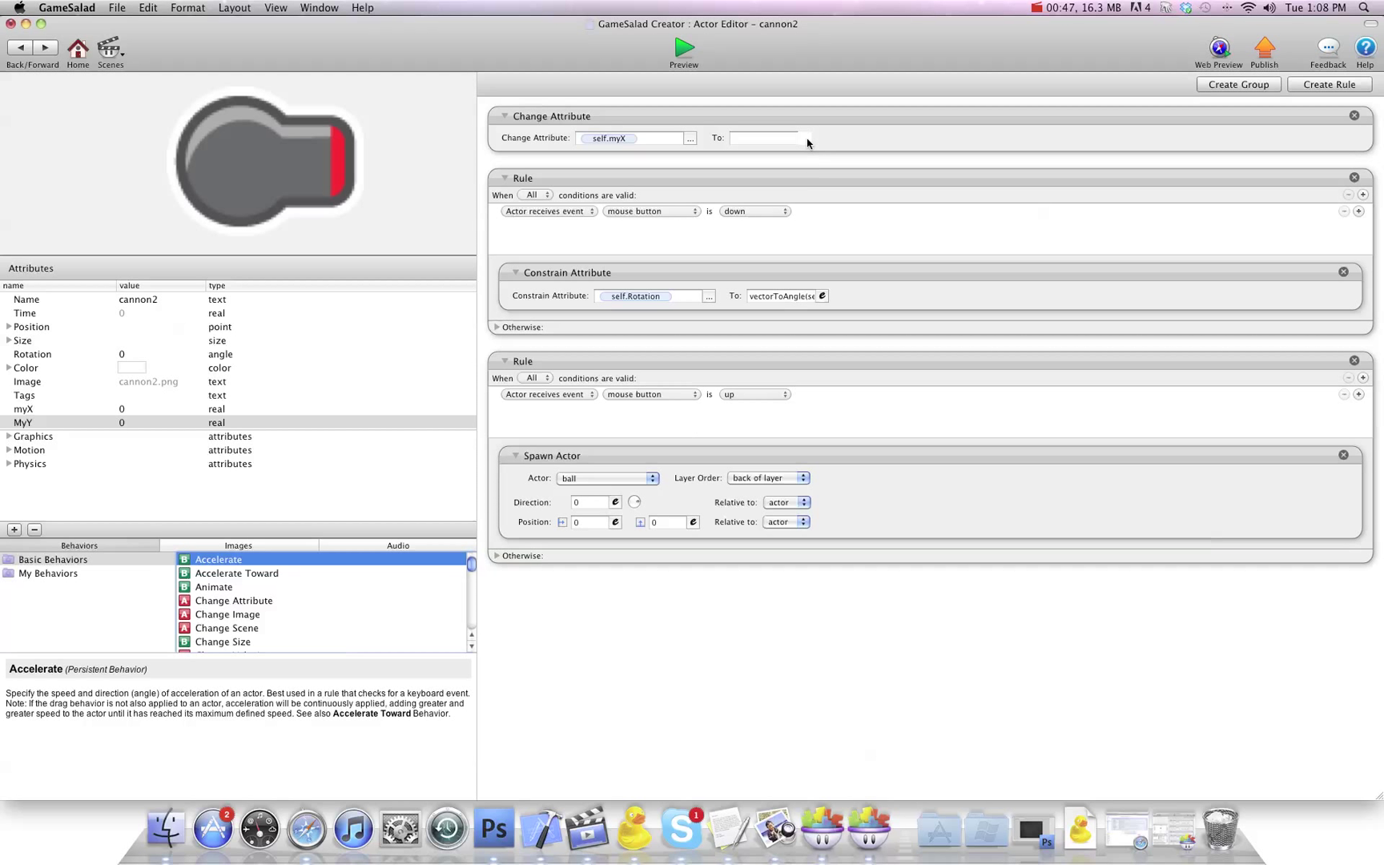
pyautogui.click(765, 137)
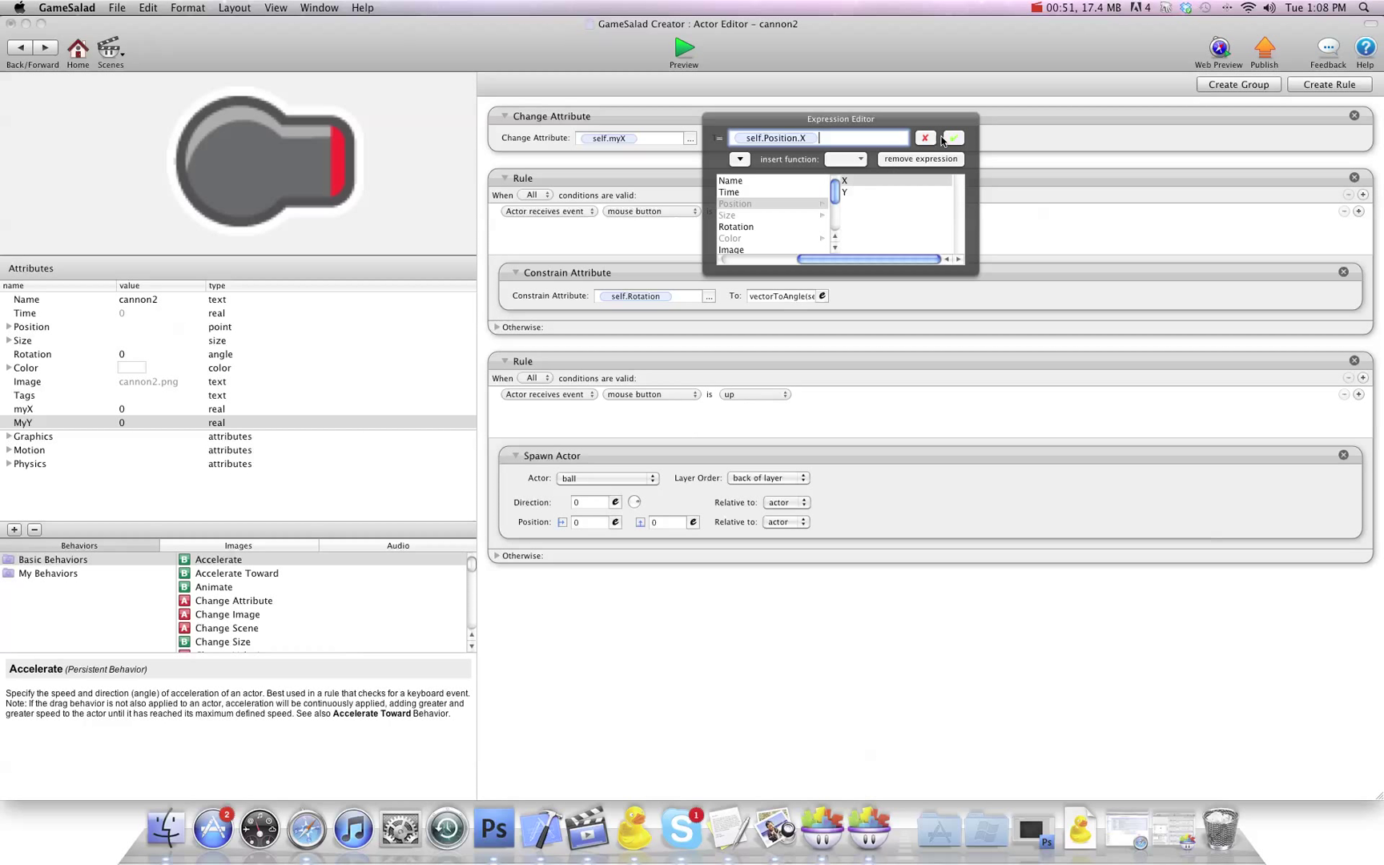
pyautogui.click(953, 137)
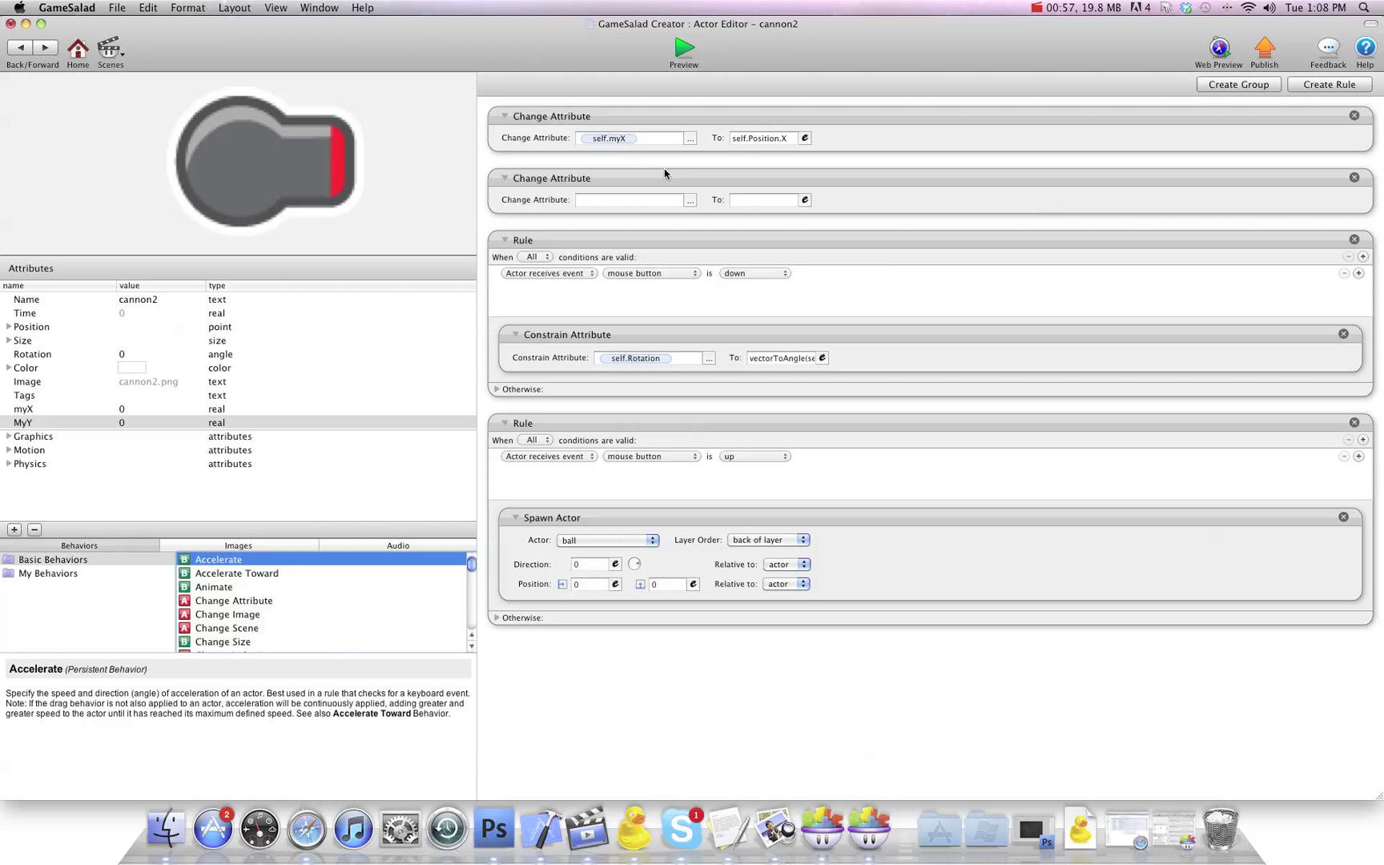
# Step: Set the second Change Attribute to store self.Position.Y in self.MyY
pyautogui.click(689, 198)
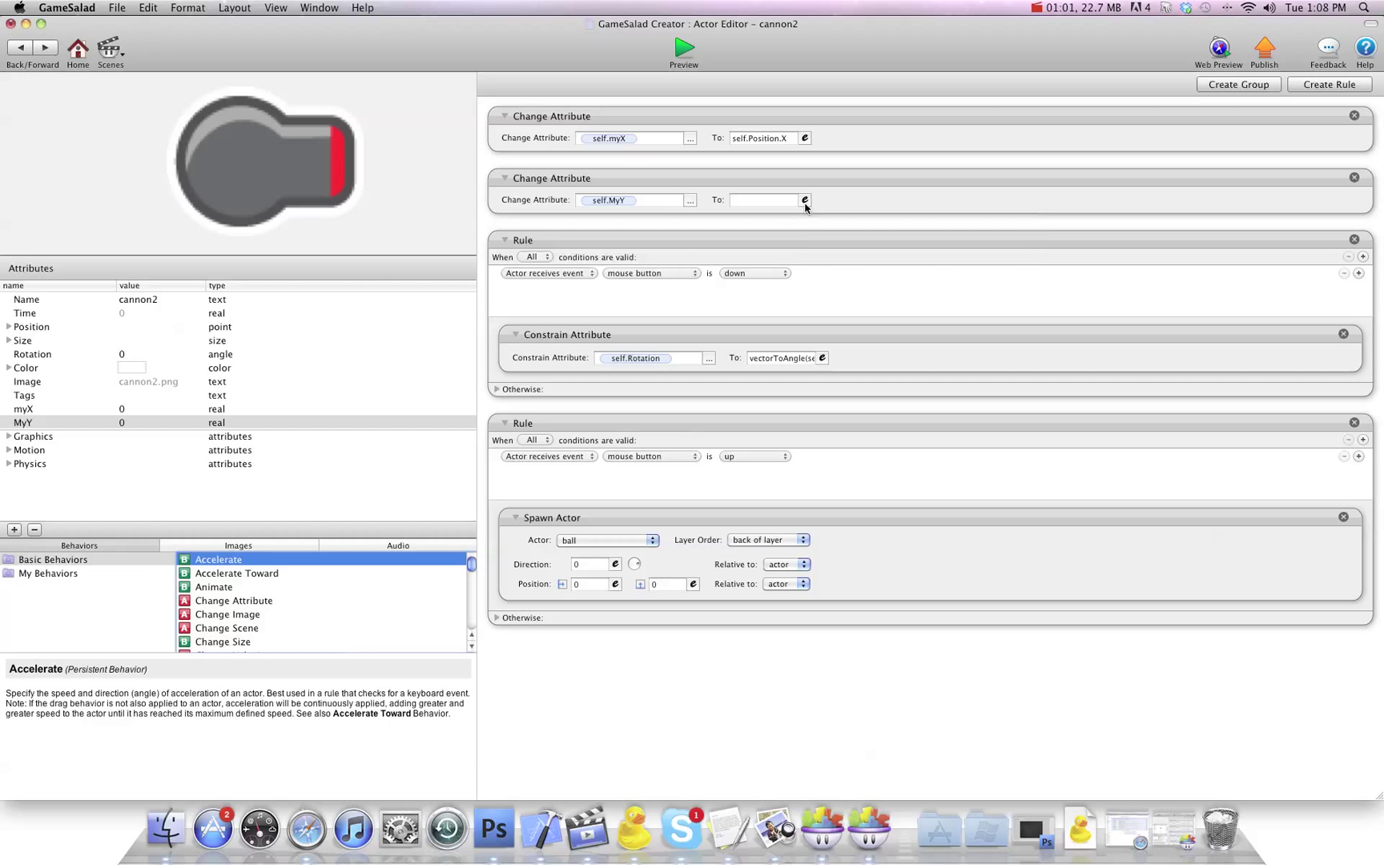
pyautogui.click(803, 201)
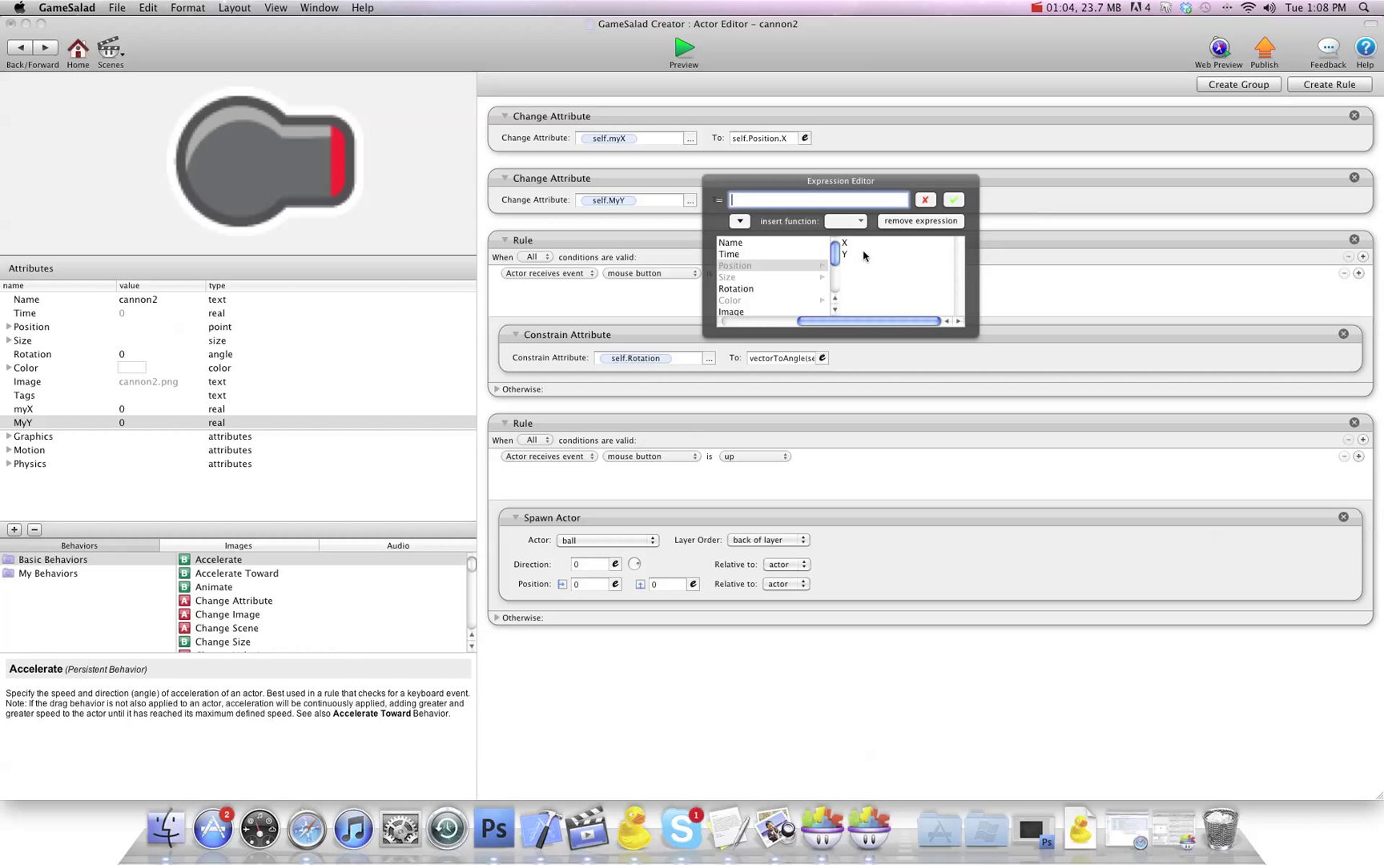
pyautogui.click(846, 254)
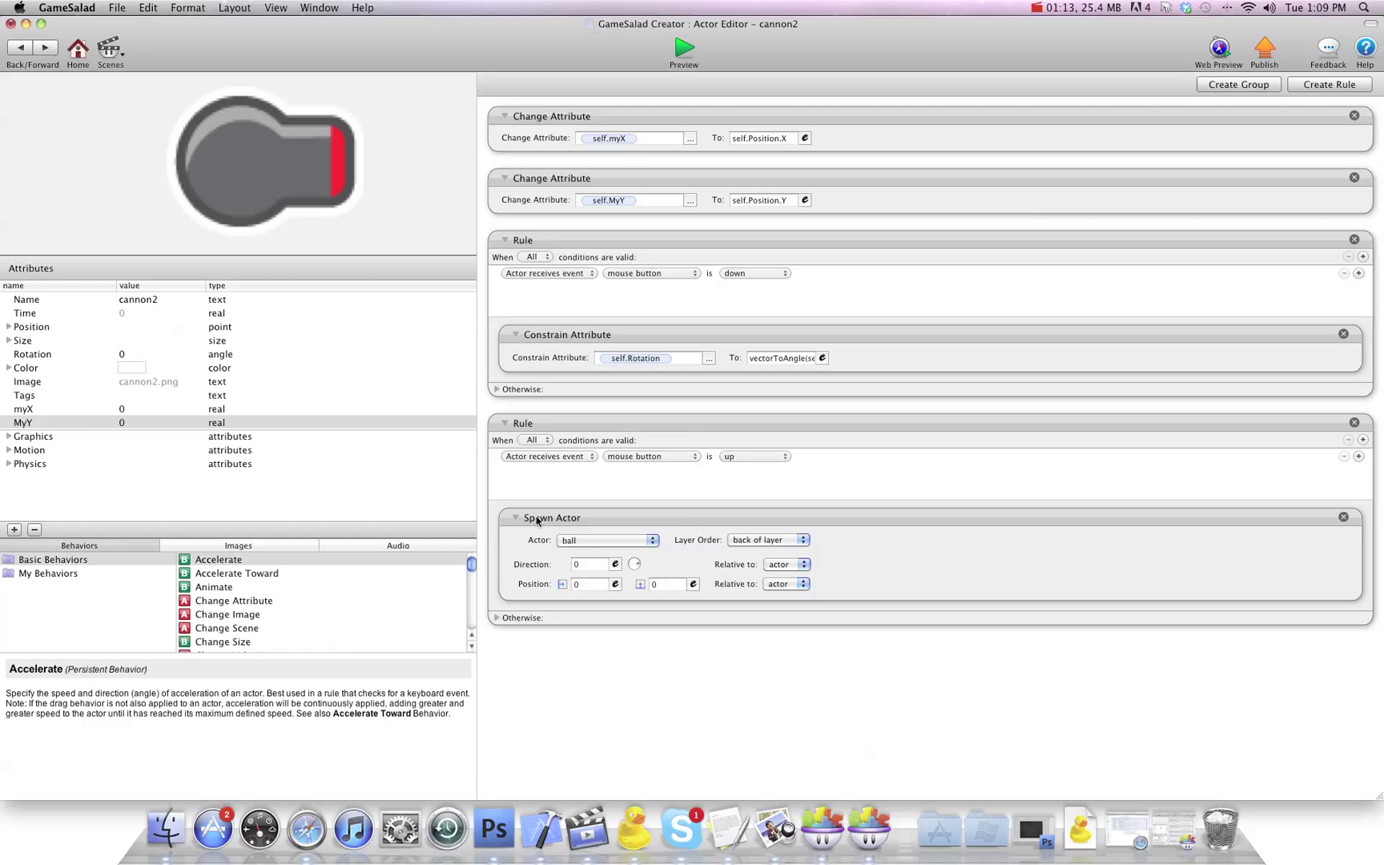
pyautogui.moveTo(628, 407)
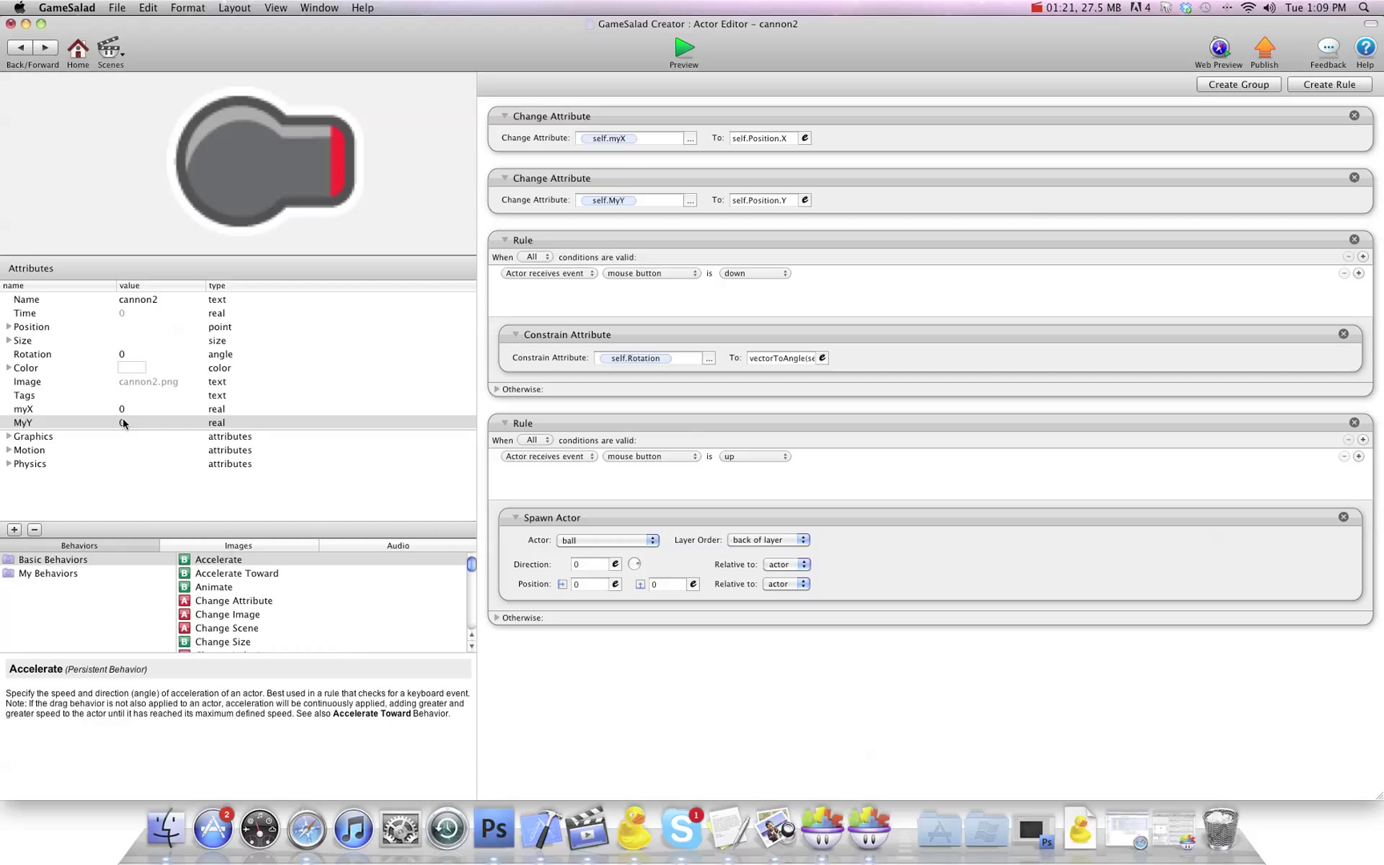
pyautogui.moveTo(638, 428)
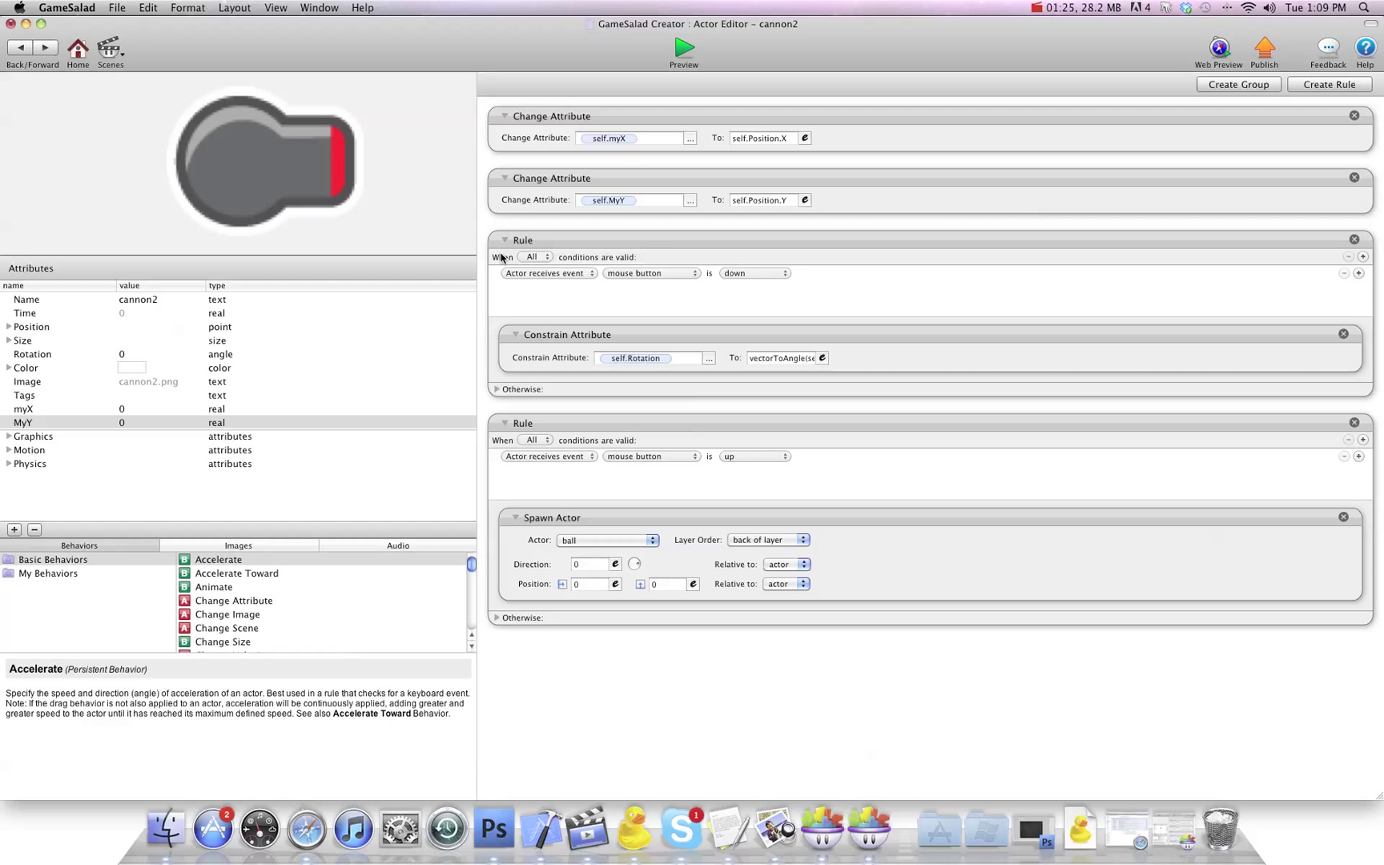
# Step: Point the new Interpolate in the mouse-up rule at cannon2's self.Position.X
pyautogui.scroll(-3)
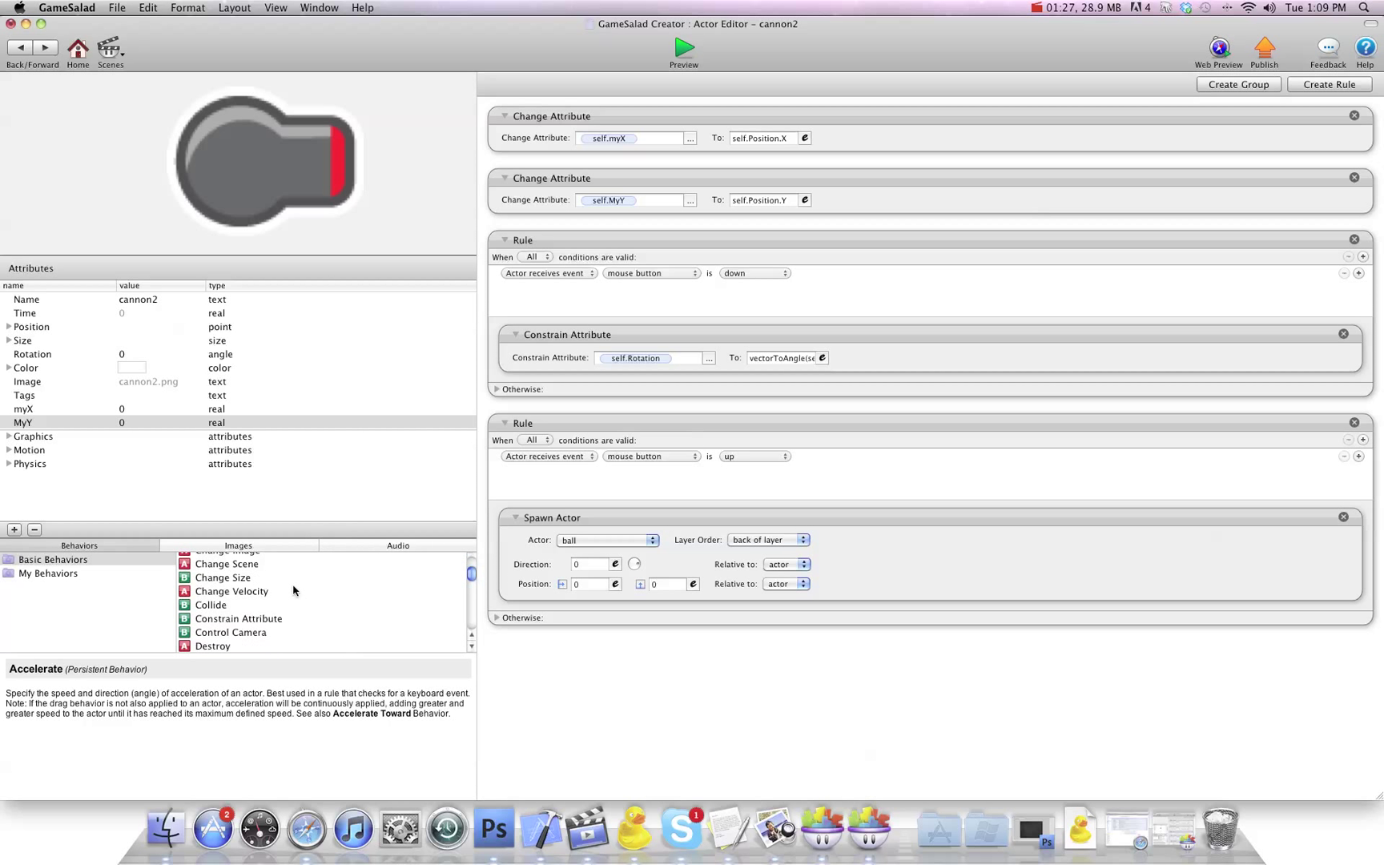
pyautogui.scroll(3)
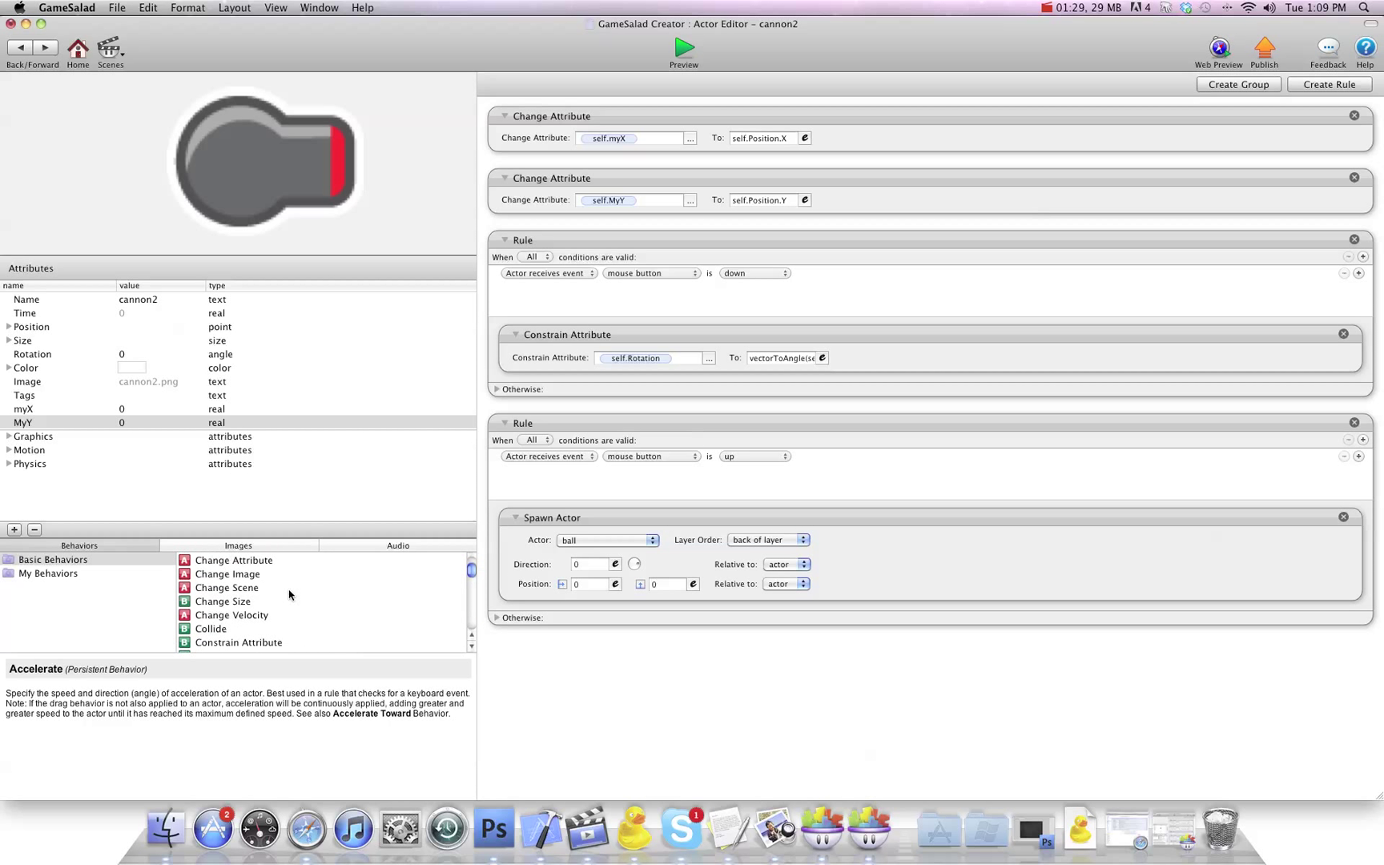
pyautogui.scroll(-3)
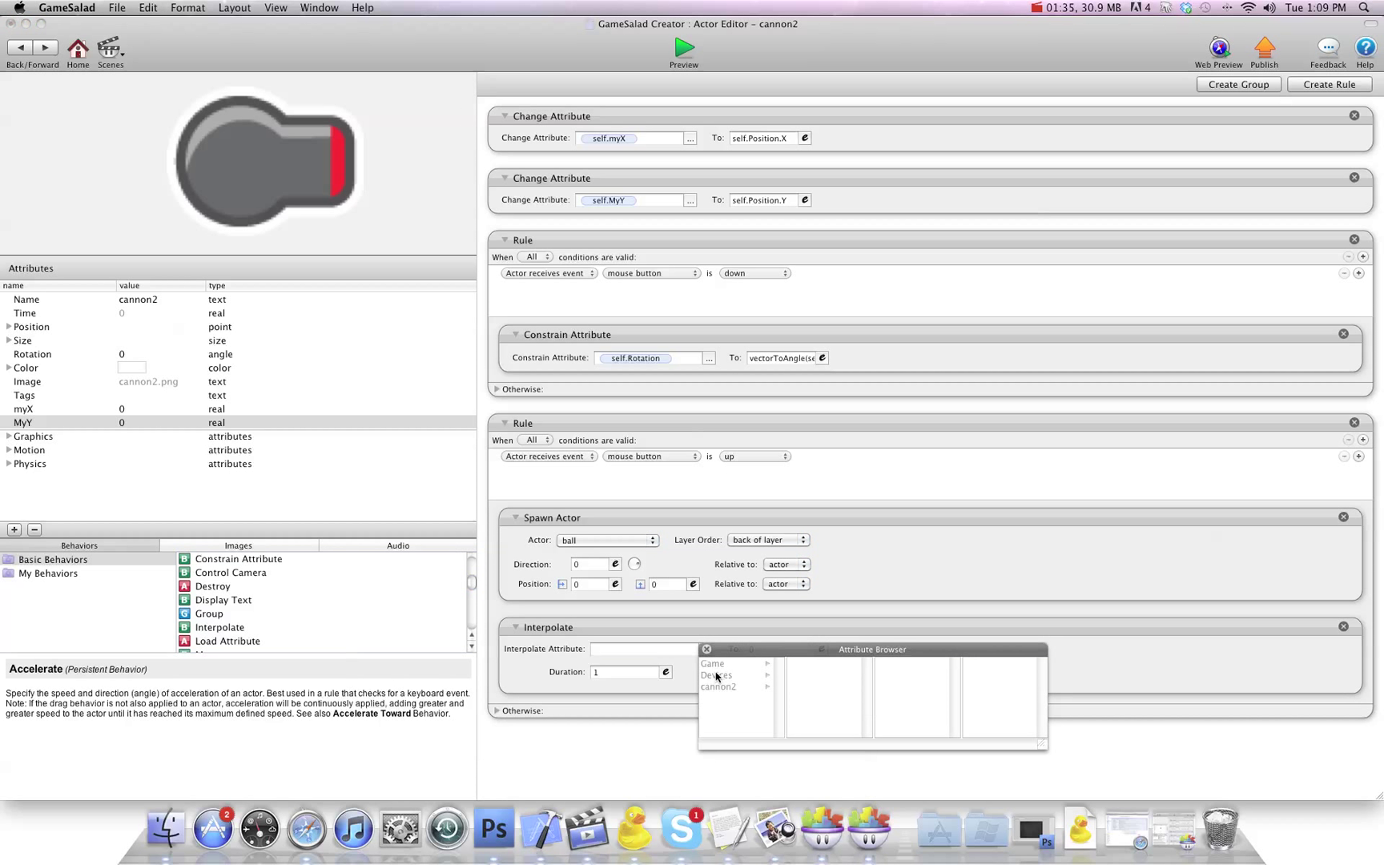
pyautogui.click(718, 687)
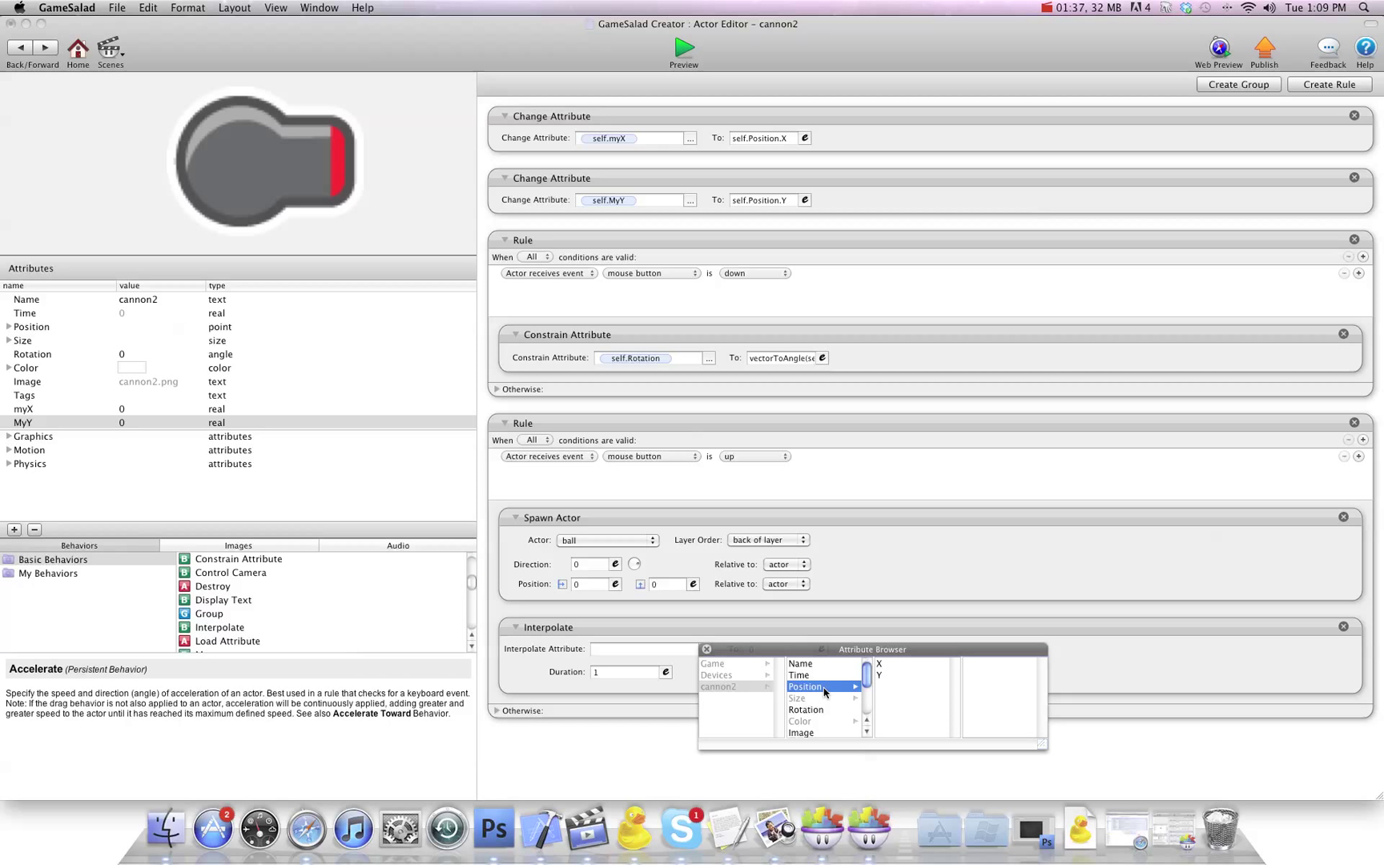
pyautogui.click(880, 663)
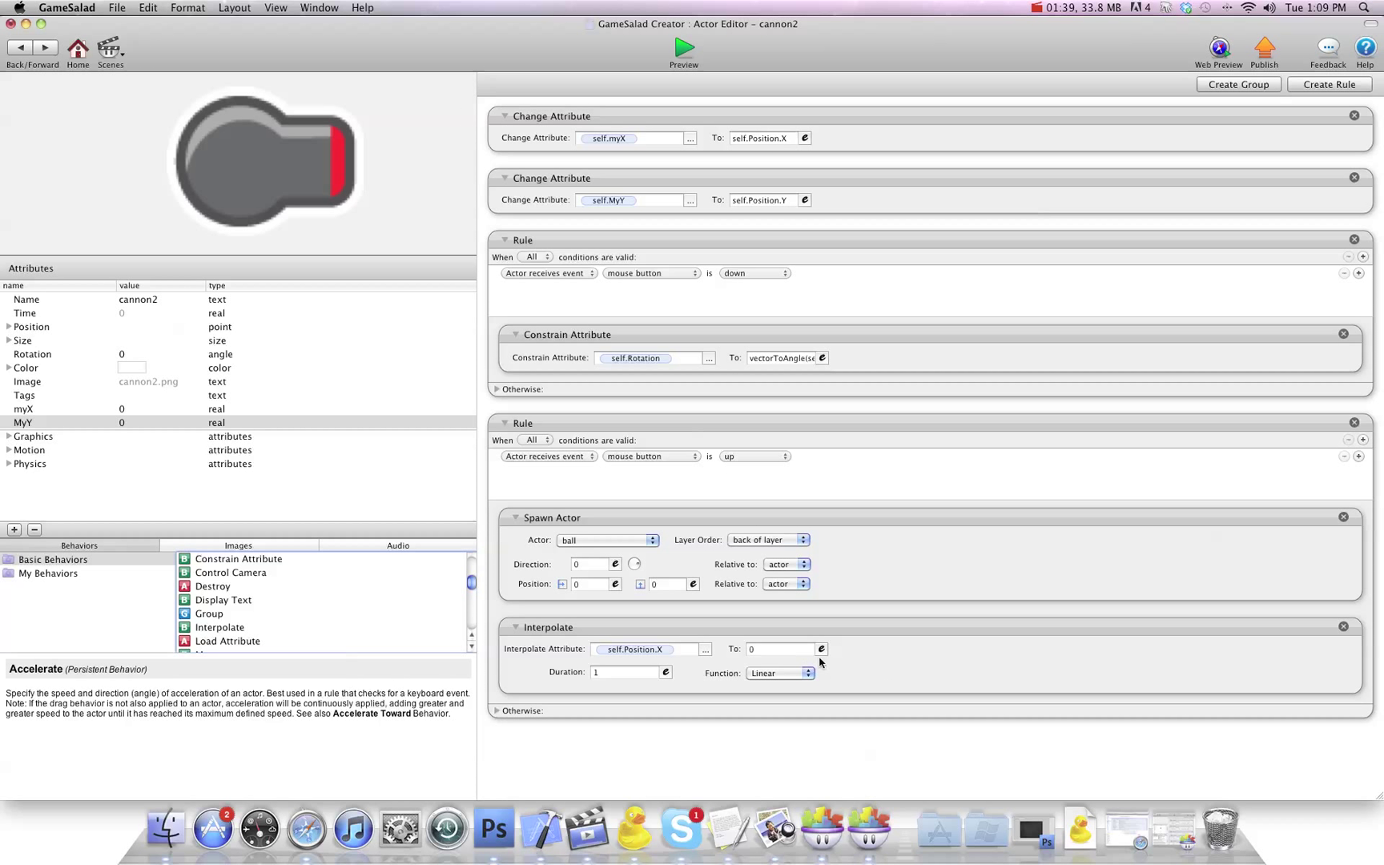
# Step: Begin the X target expression as self.myX+20*cos(...) in the Expression Editor
pyautogui.click(820, 649)
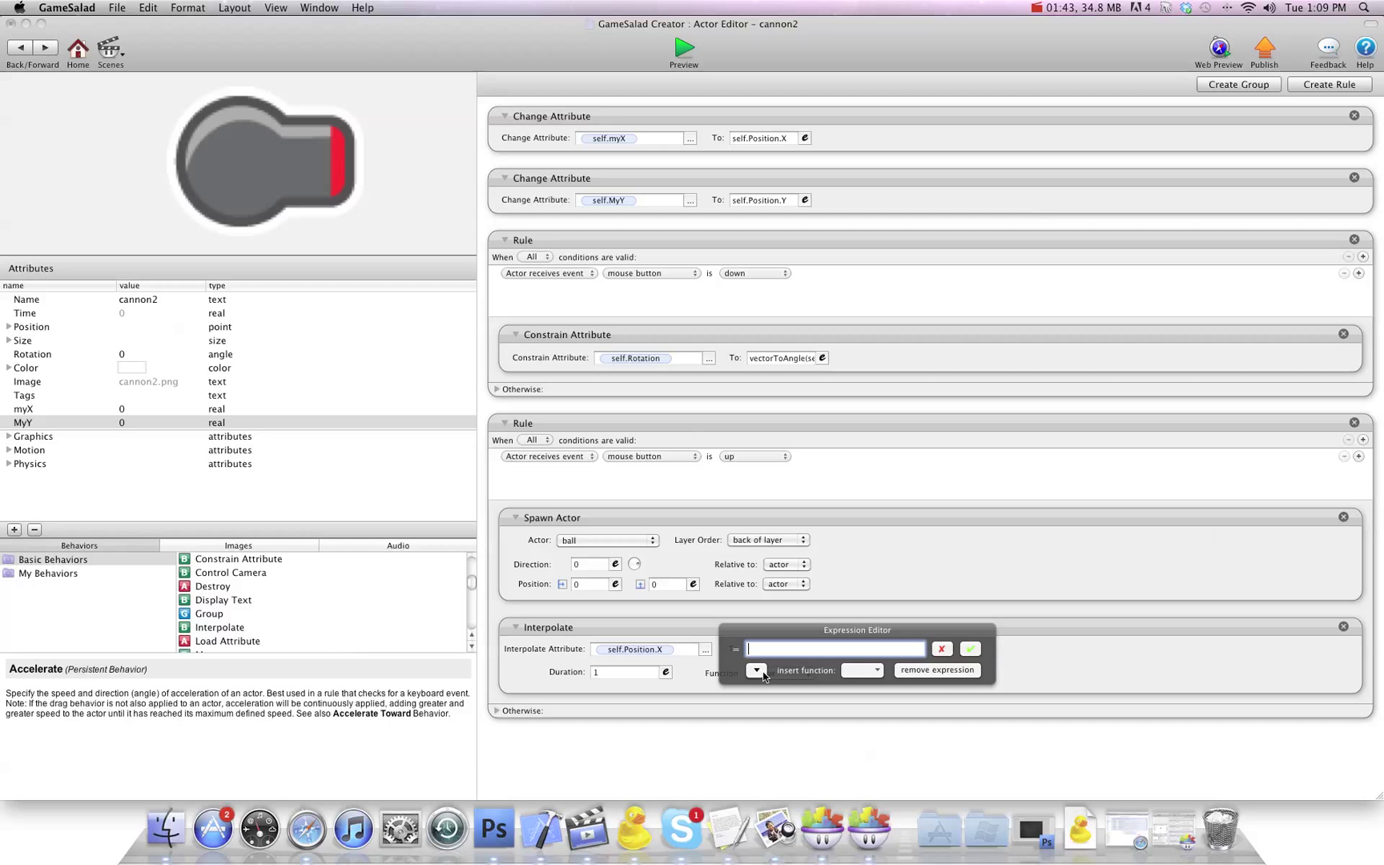
pyautogui.click(756, 670)
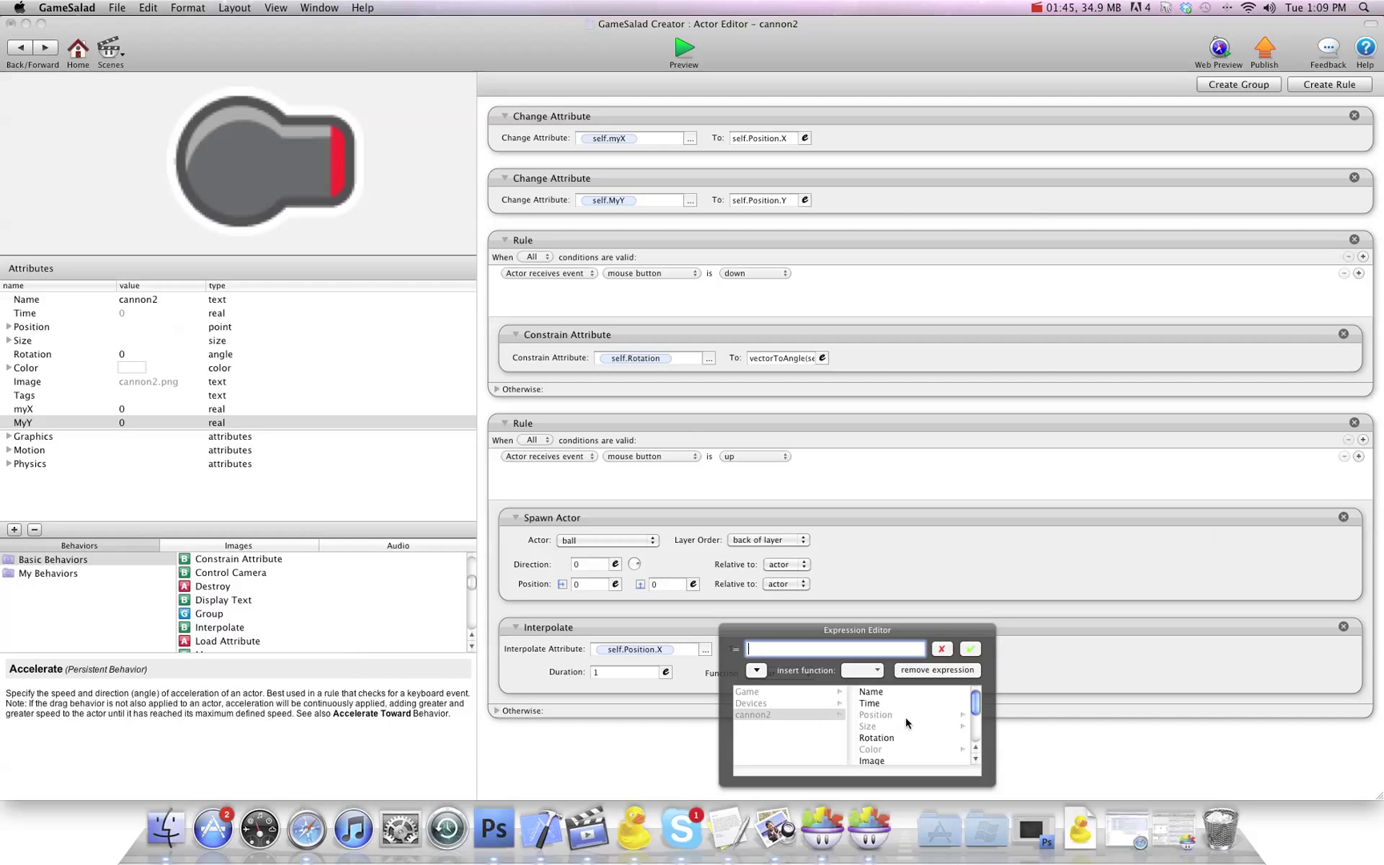
pyautogui.click(868, 713)
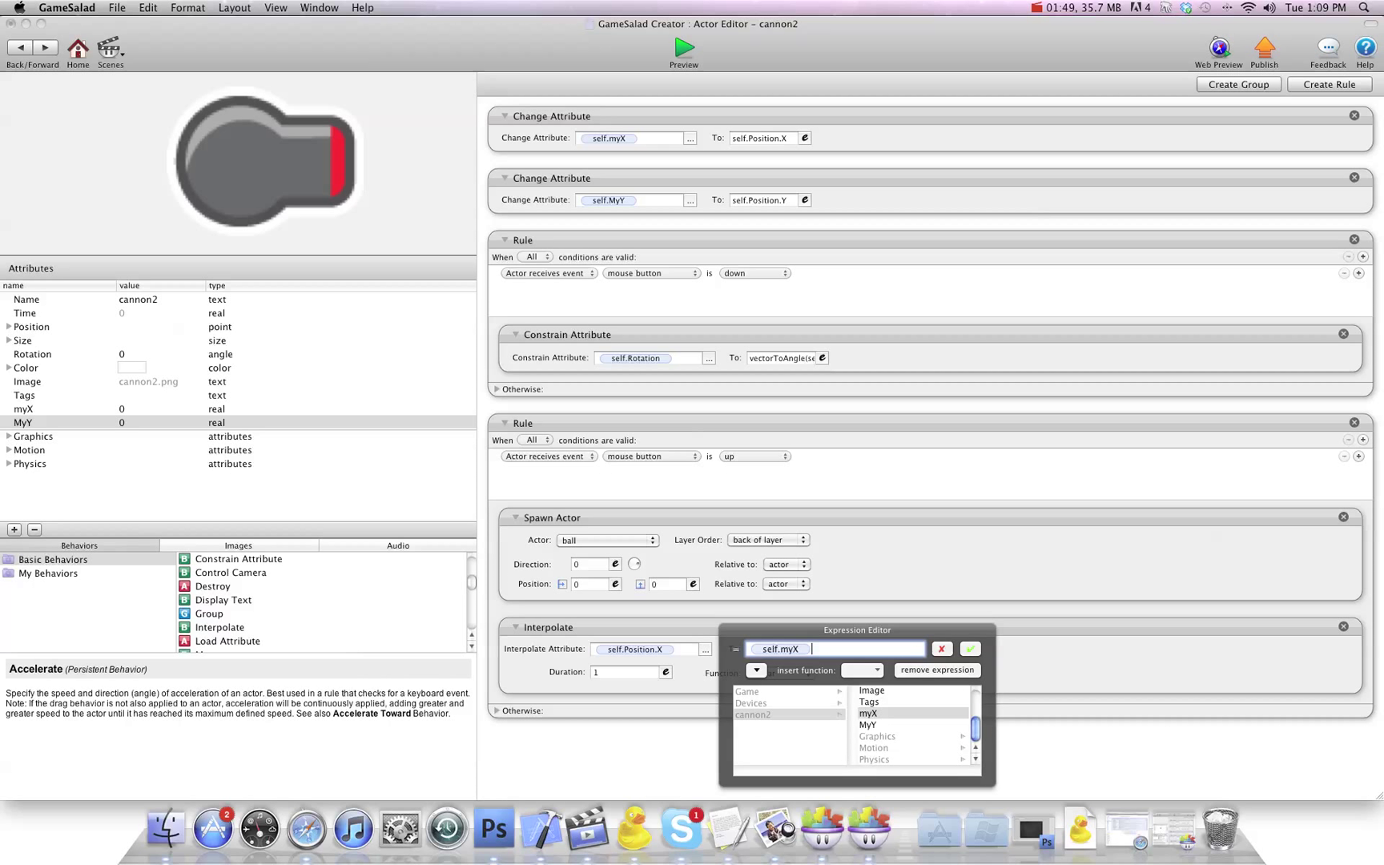
pyautogui.write('+2')
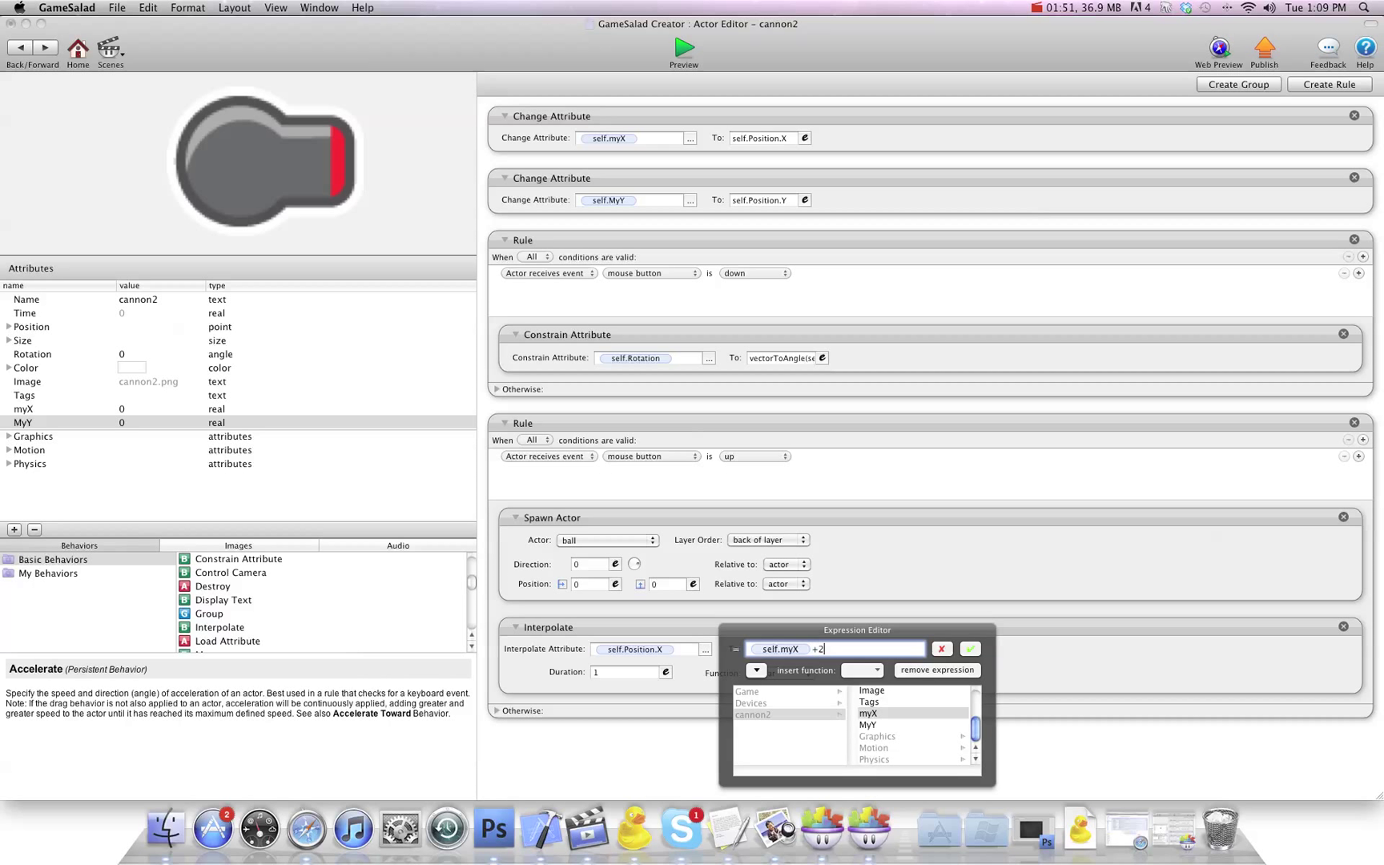
pyautogui.write('0')
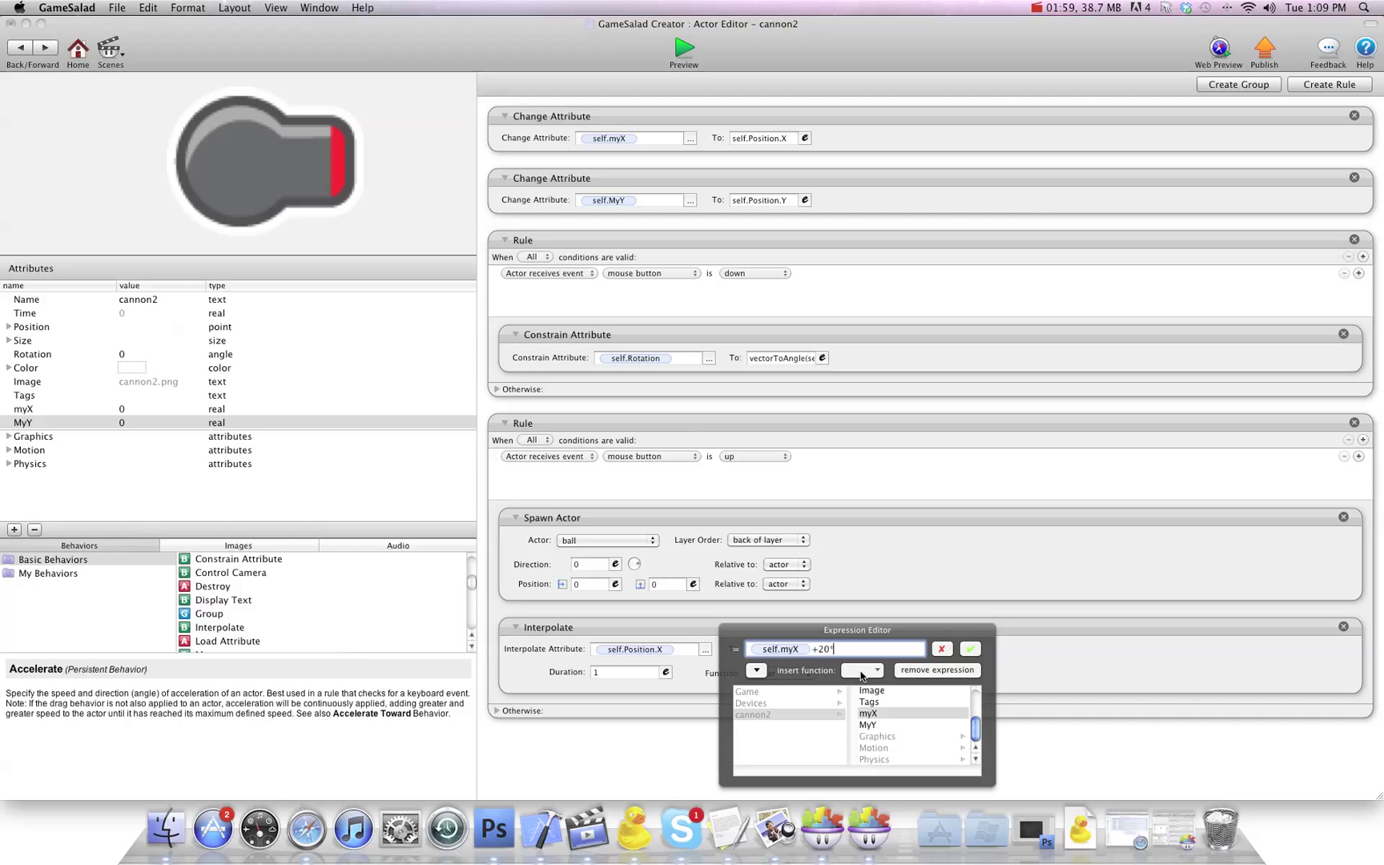
pyautogui.click(875, 670)
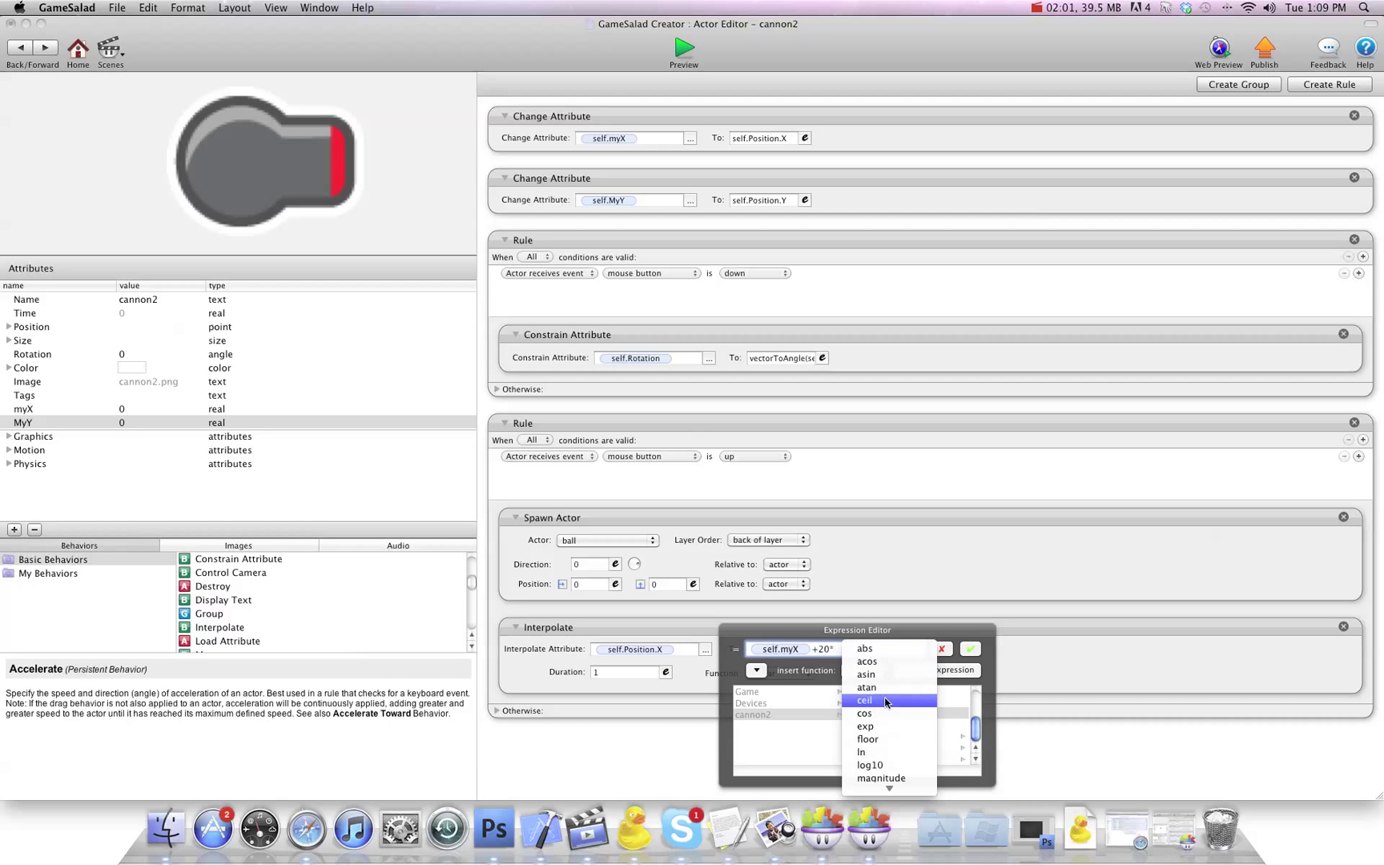
pyautogui.click(863, 713)
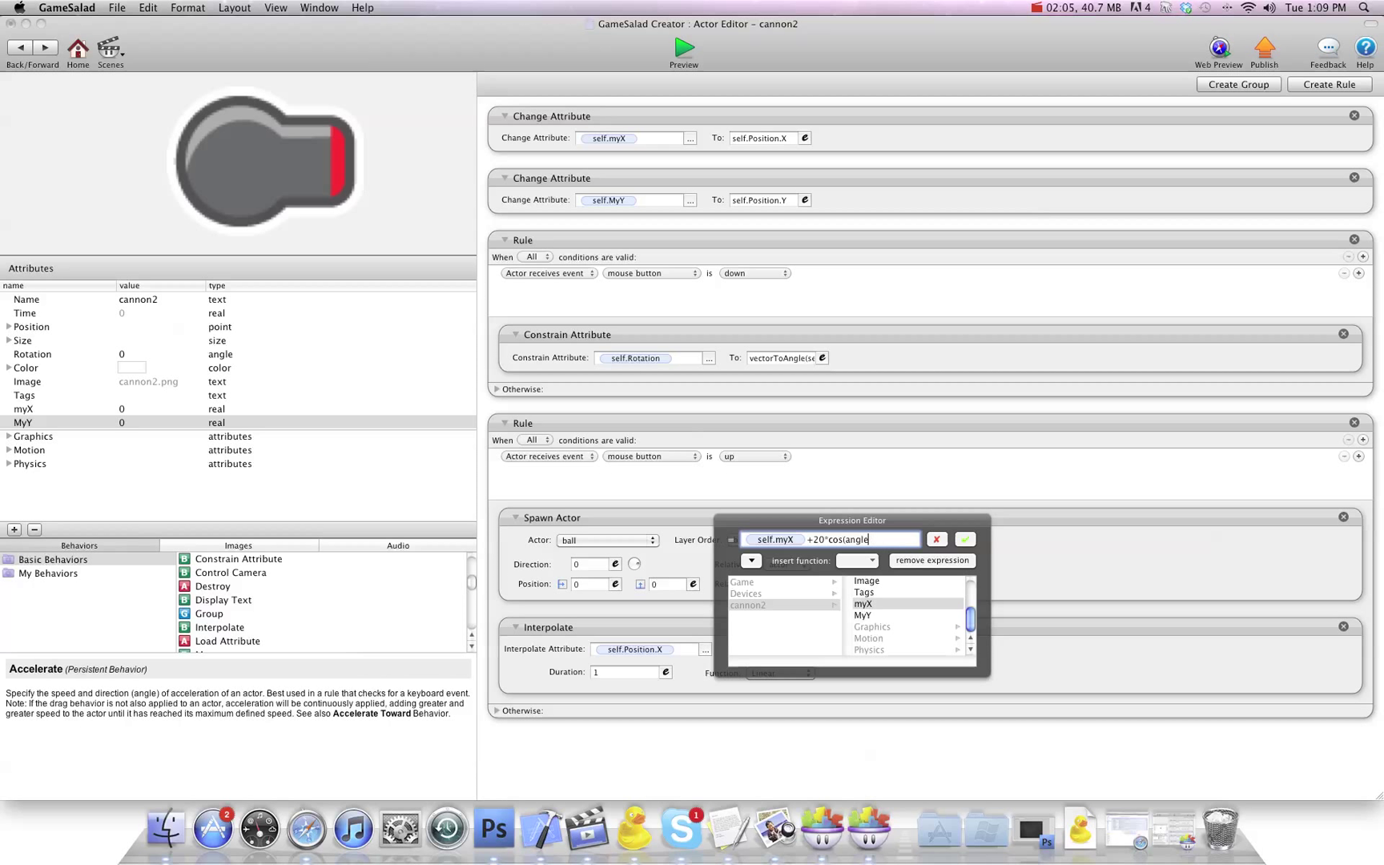
# Step: Finish the target as self.myX+20*cos(self.Rotation+180) and confirm it
pyautogui.press('backspace')
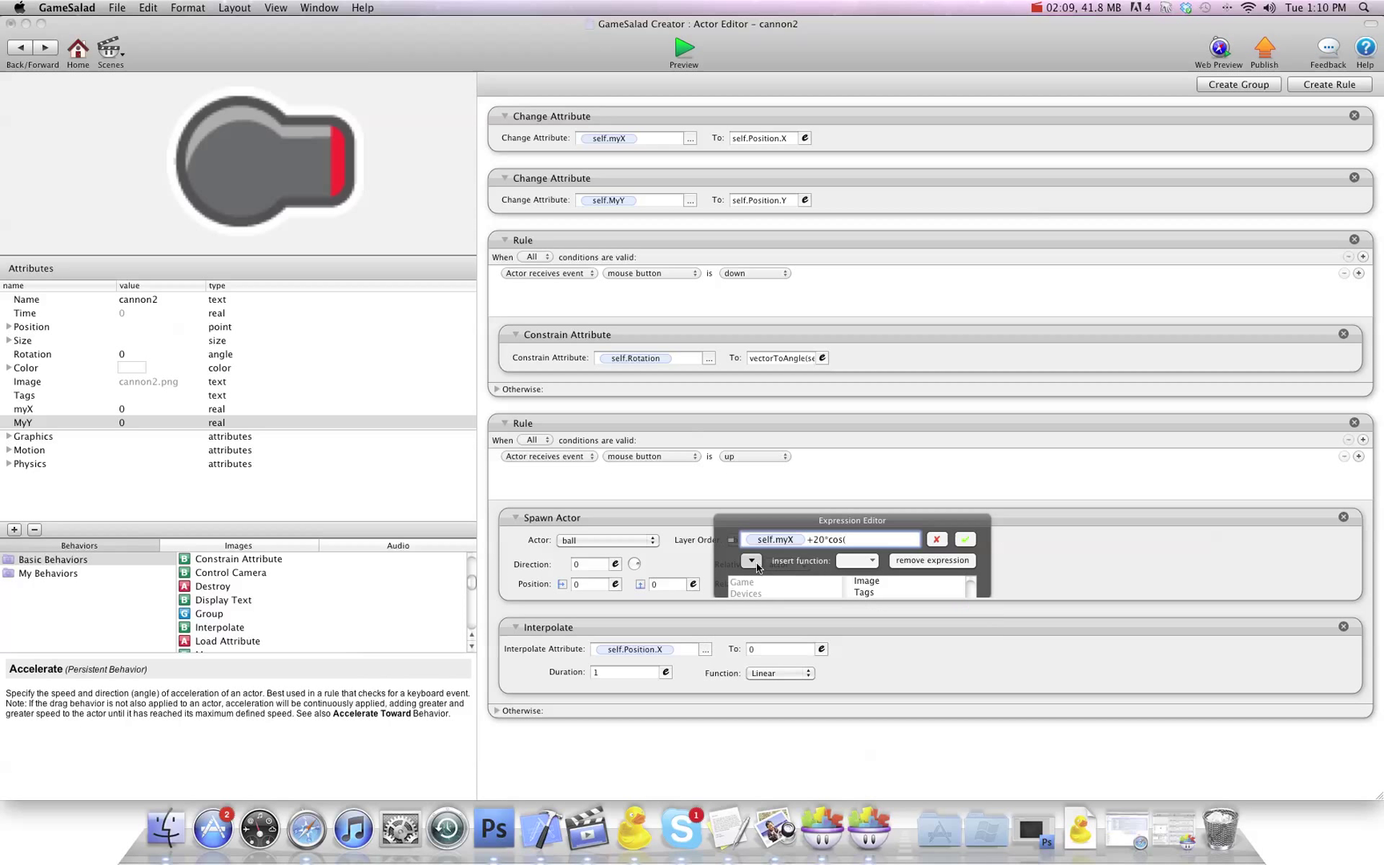
pyautogui.click(835, 628)
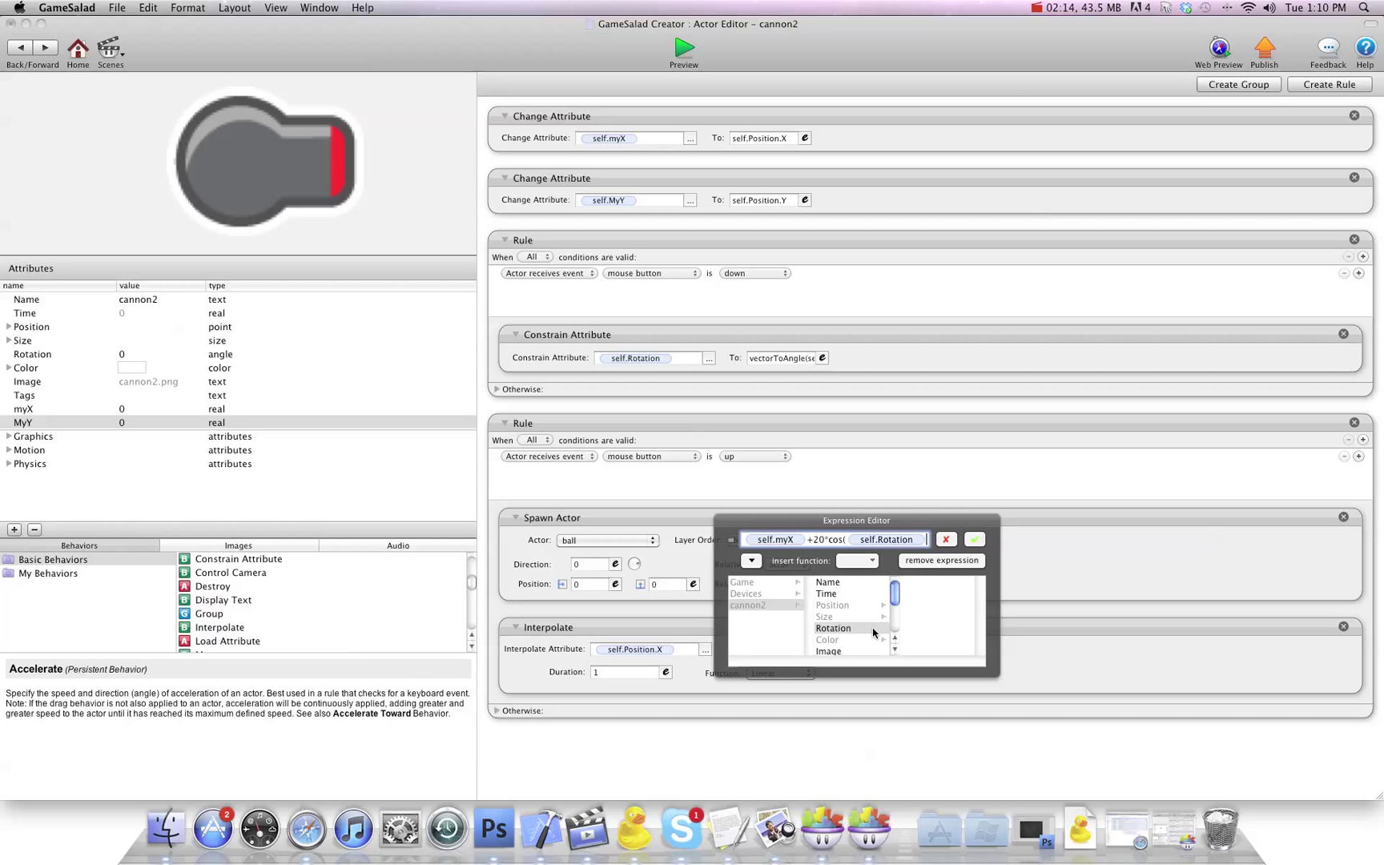
pyautogui.write('+180)')
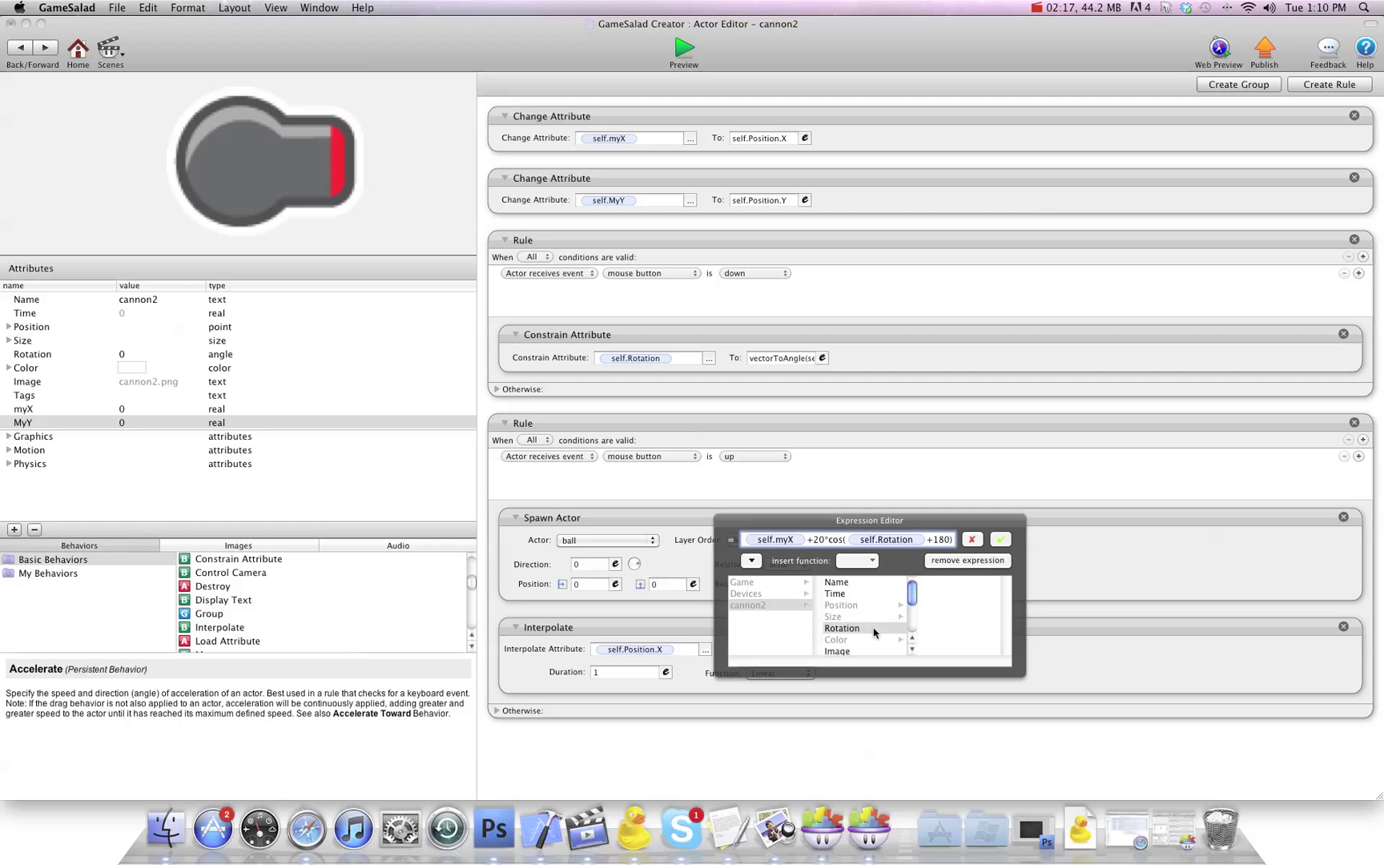
pyautogui.click(999, 540)
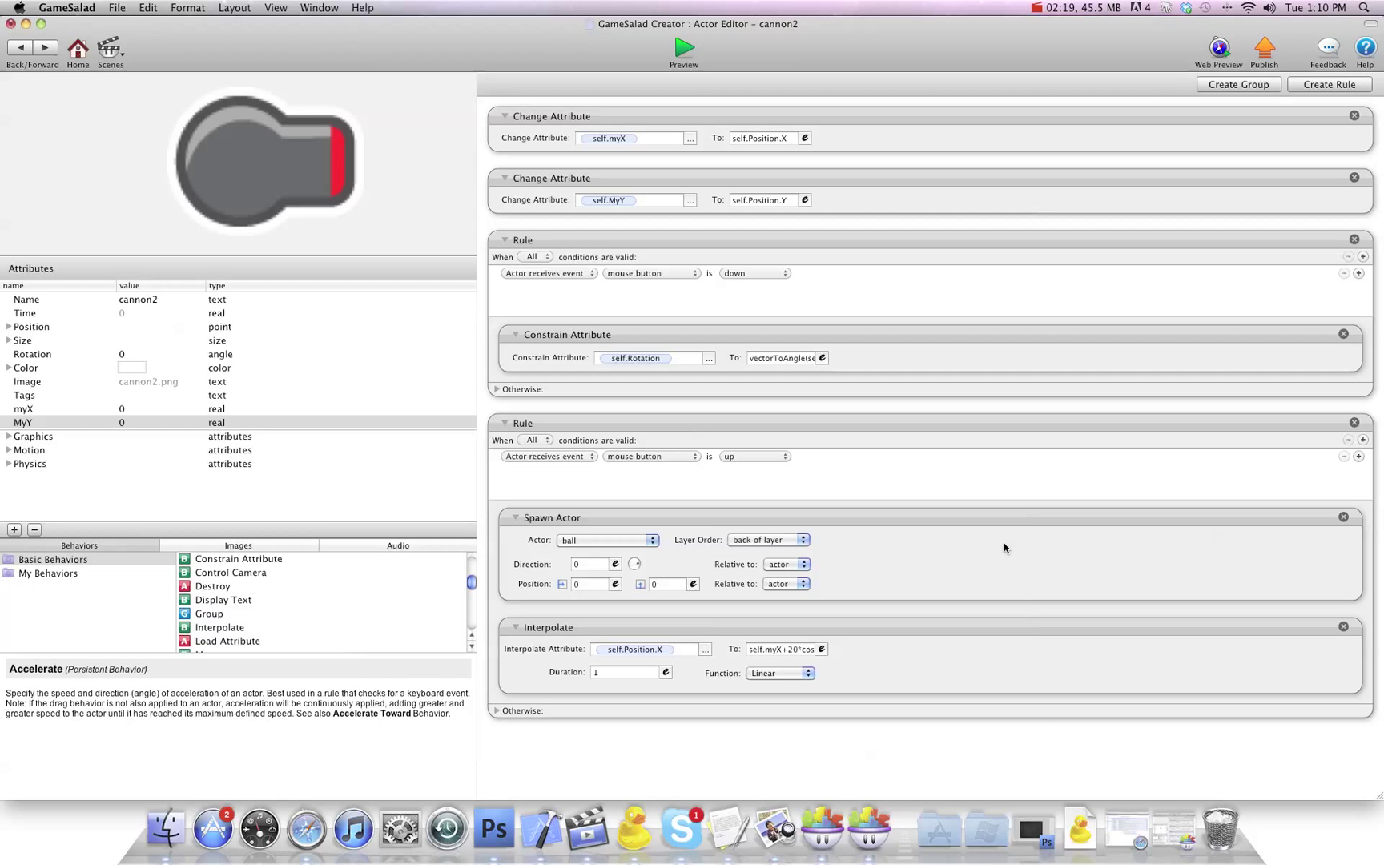
pyautogui.moveTo(351, 624)
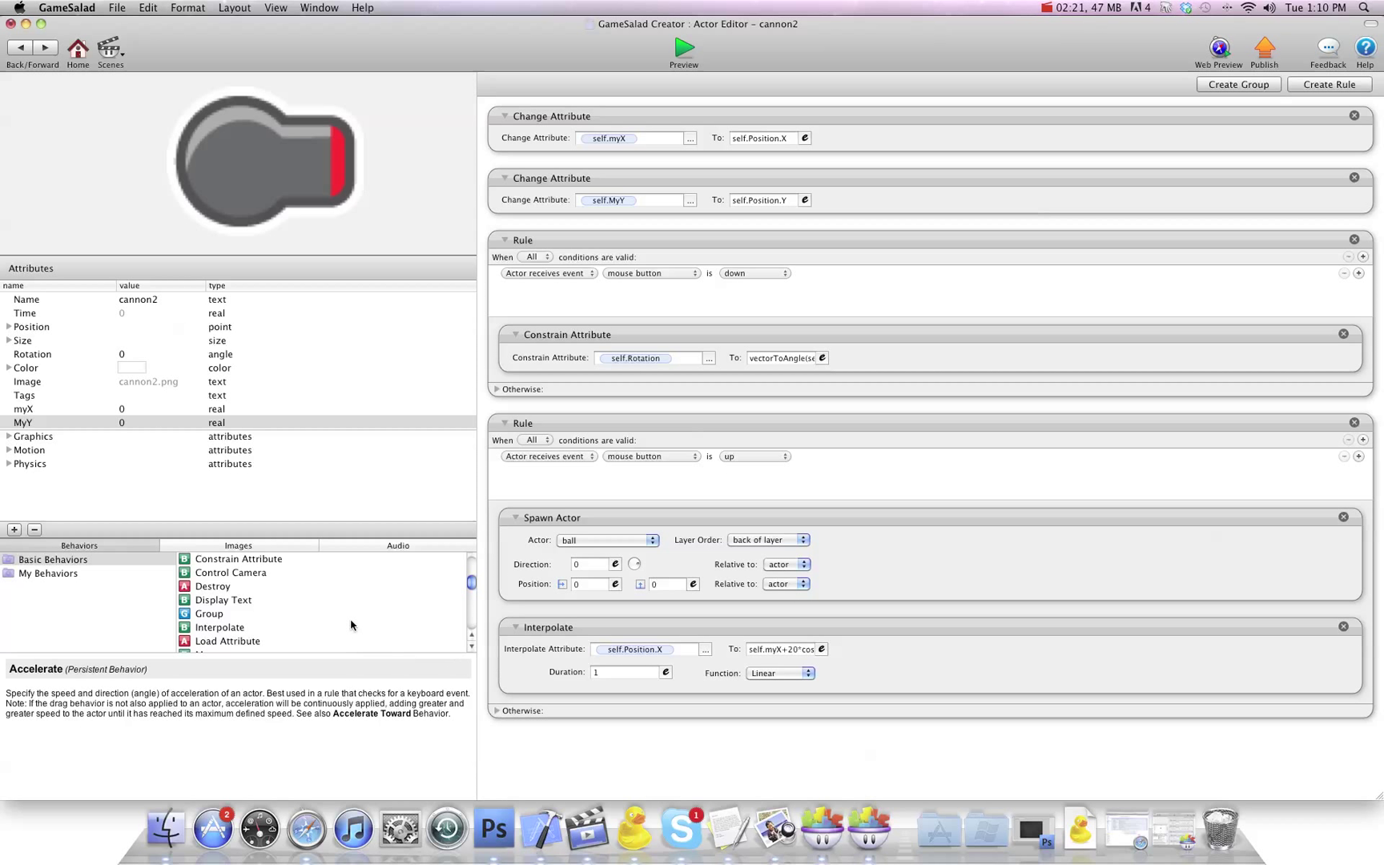
# Step: Collapse the mouse-down rule and aim a second Interpolate at self.Position.Y
pyautogui.scroll(-3)
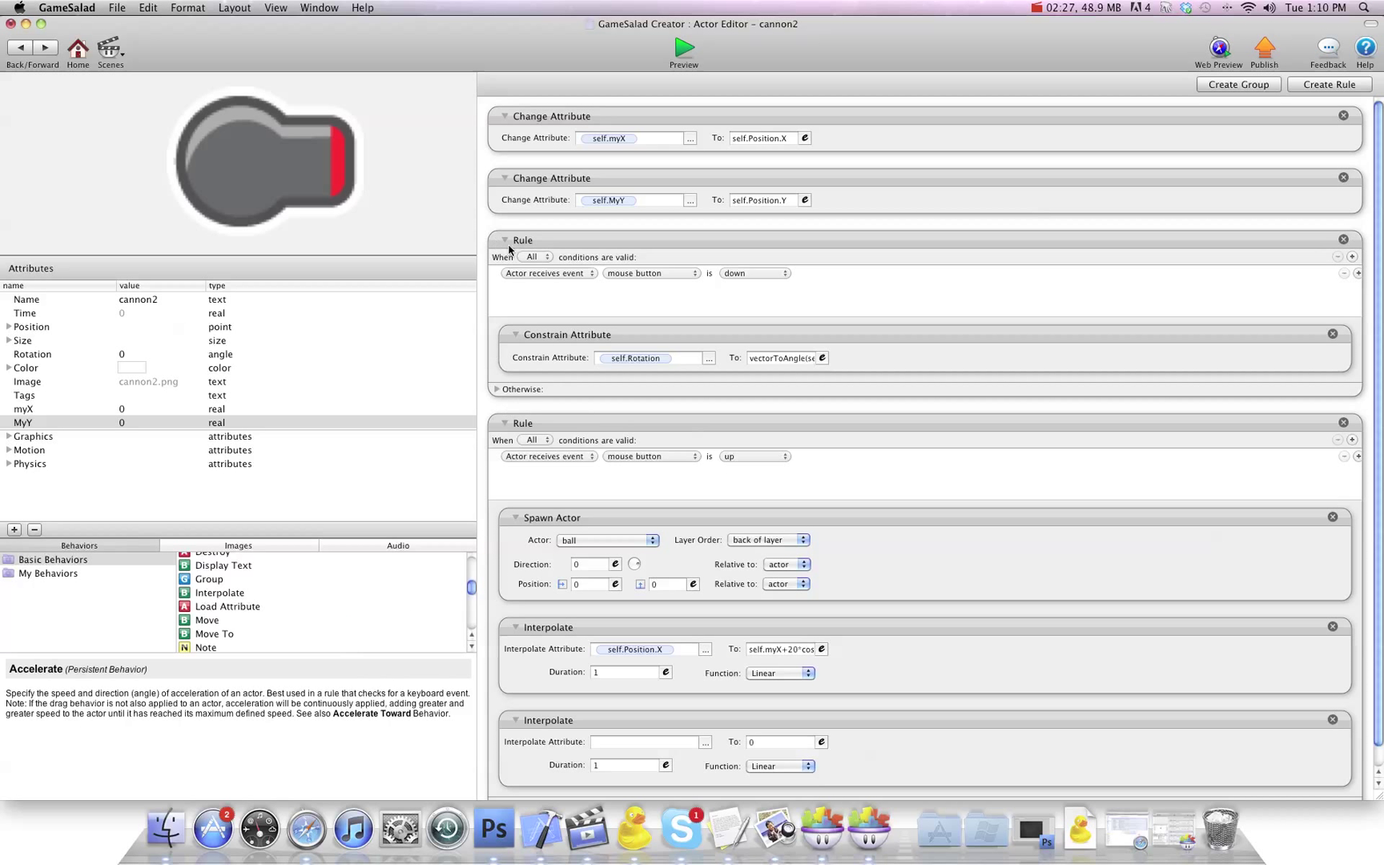
pyautogui.click(505, 238)
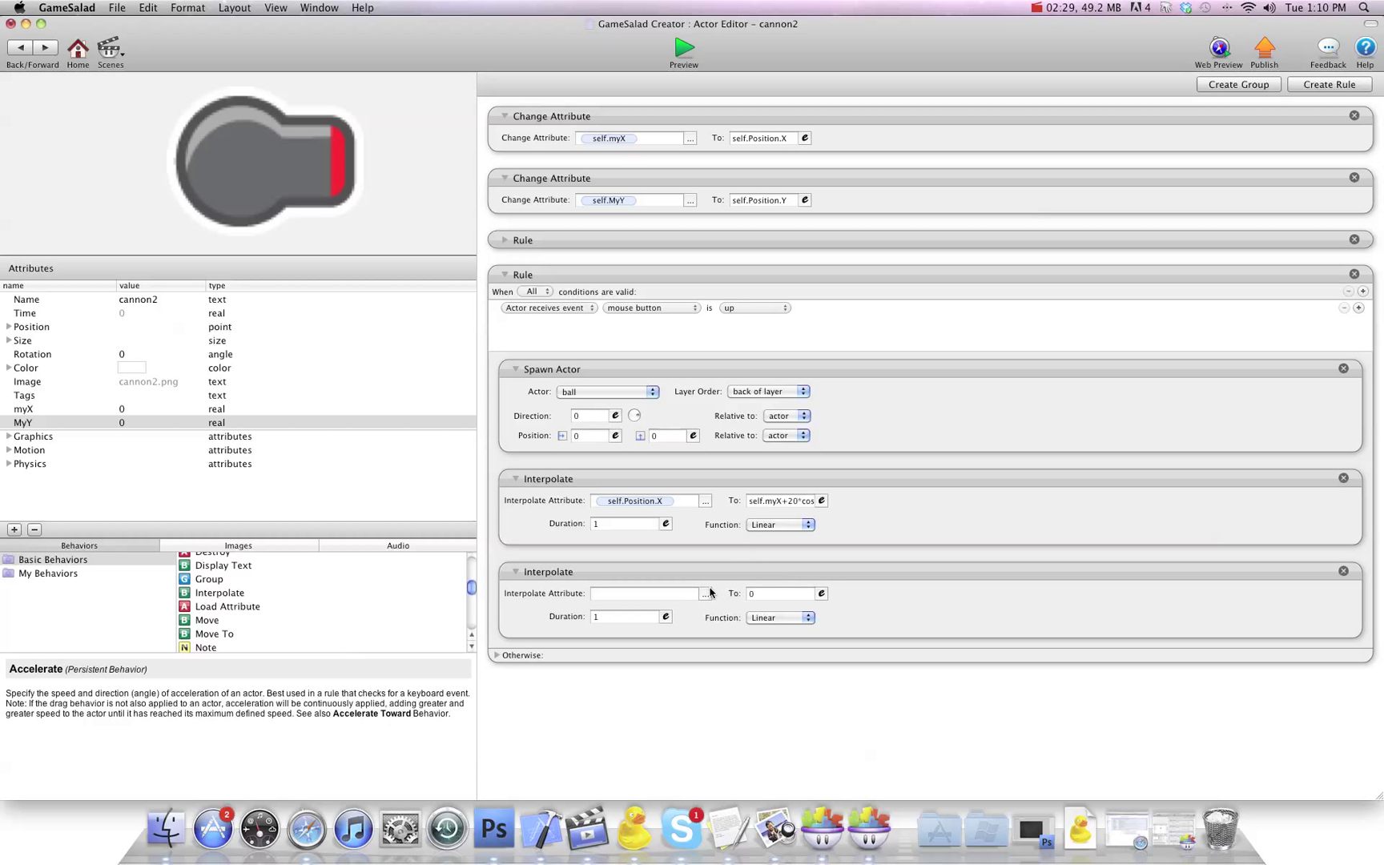
pyautogui.click(705, 592)
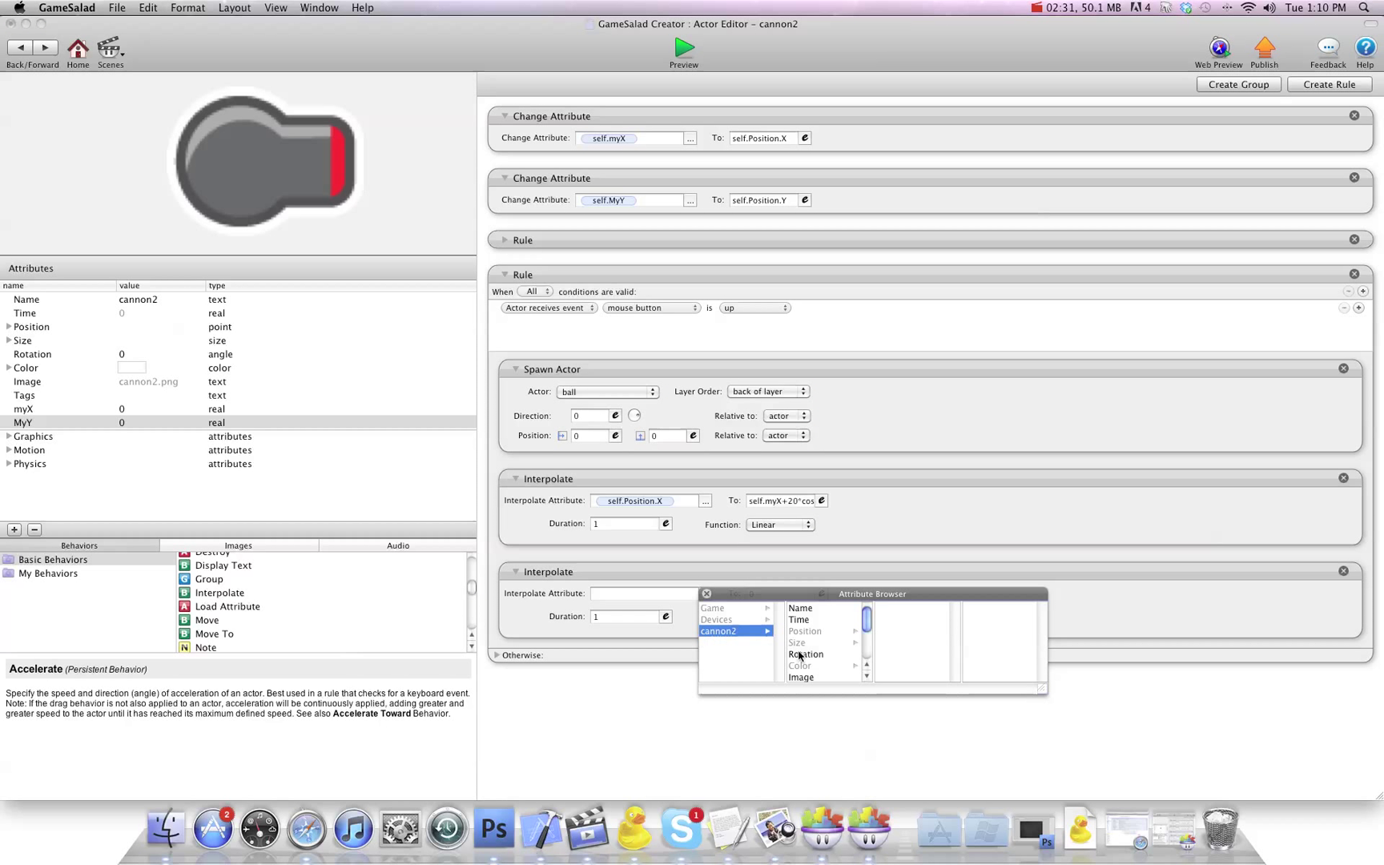
pyautogui.click(804, 631)
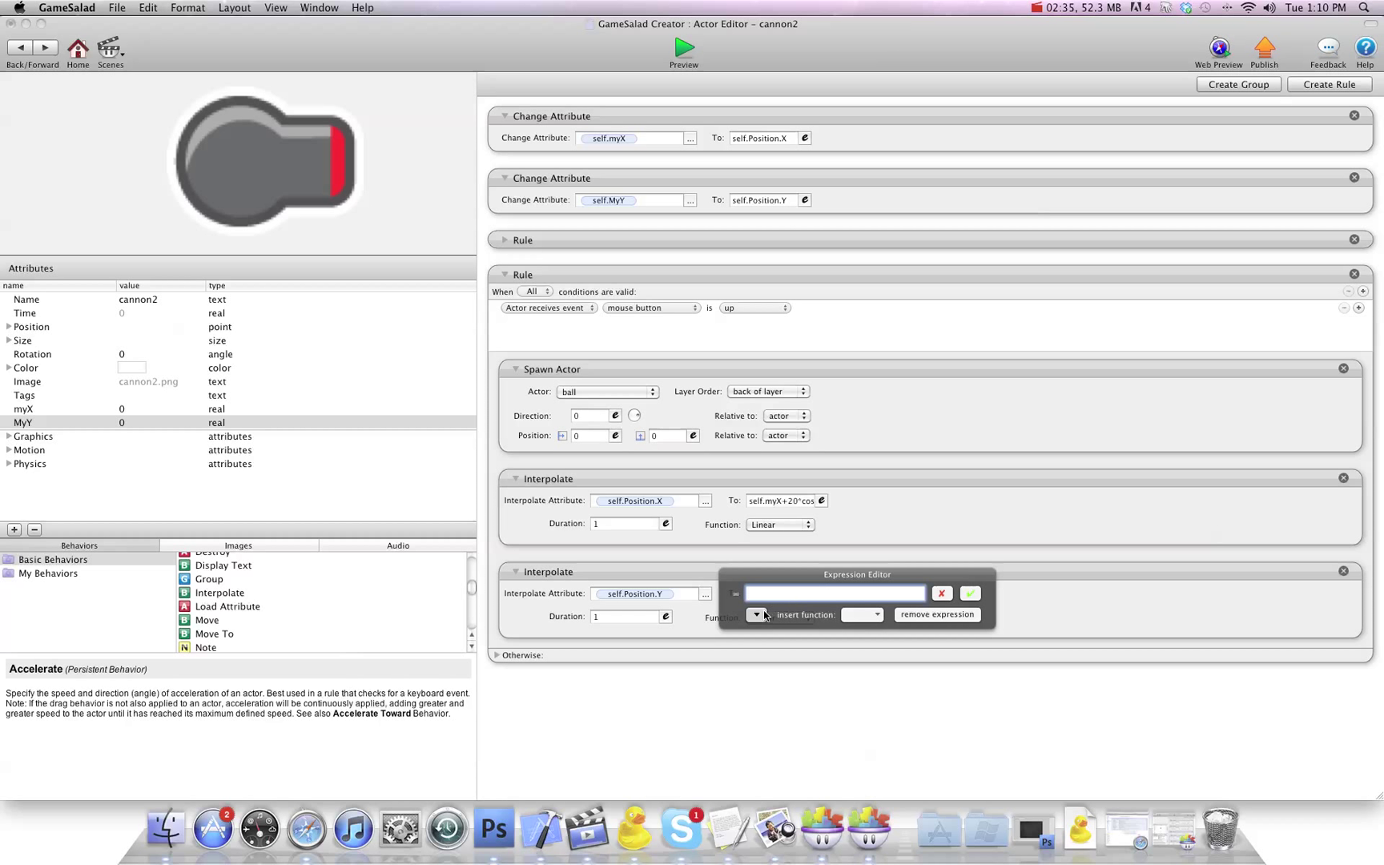
# Step: Build the Y target as self.MyY+20*sin(self.Rotation+180) and confirm it
pyautogui.click(756, 615)
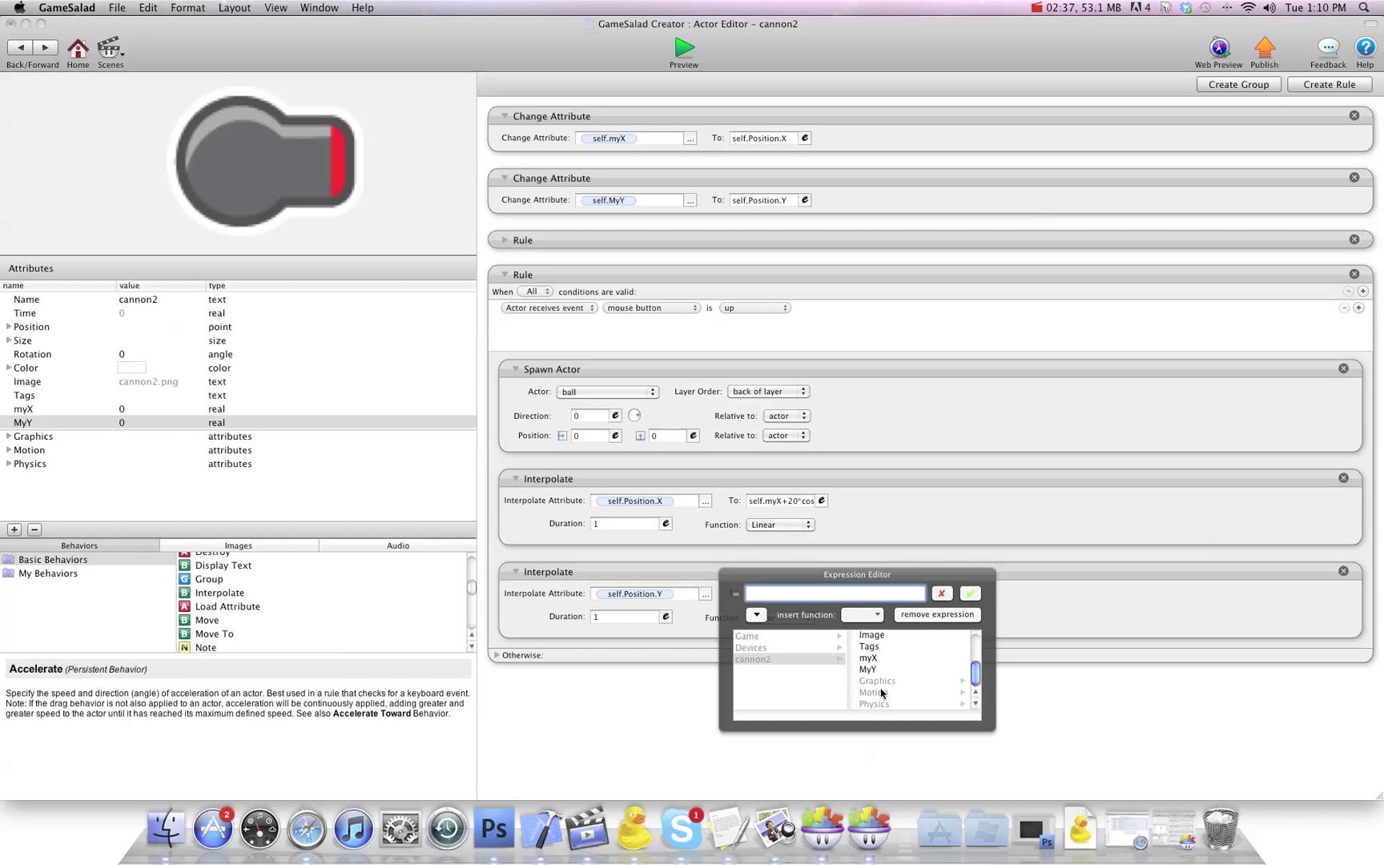
pyautogui.click(868, 669)
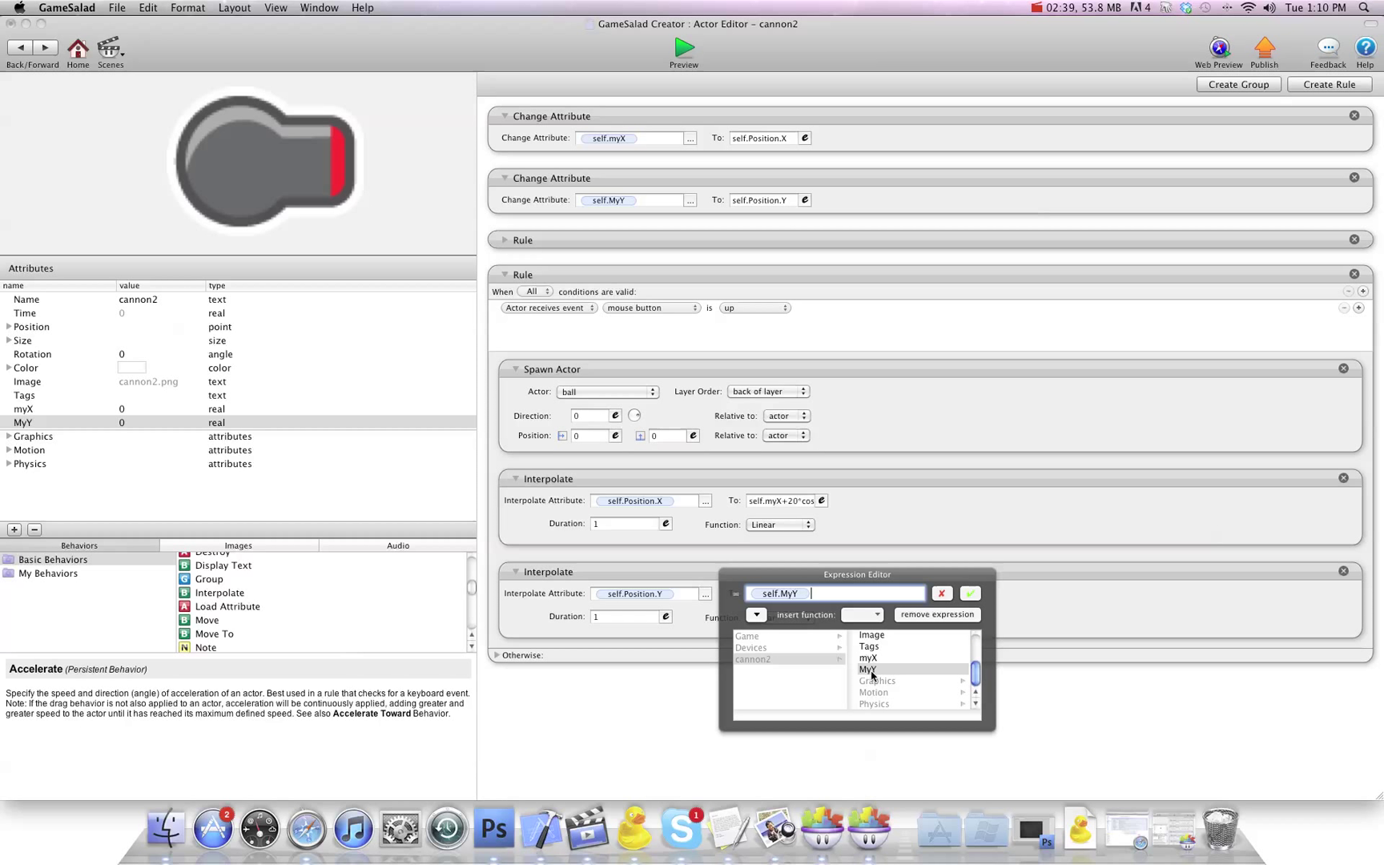
pyautogui.write('+20*')
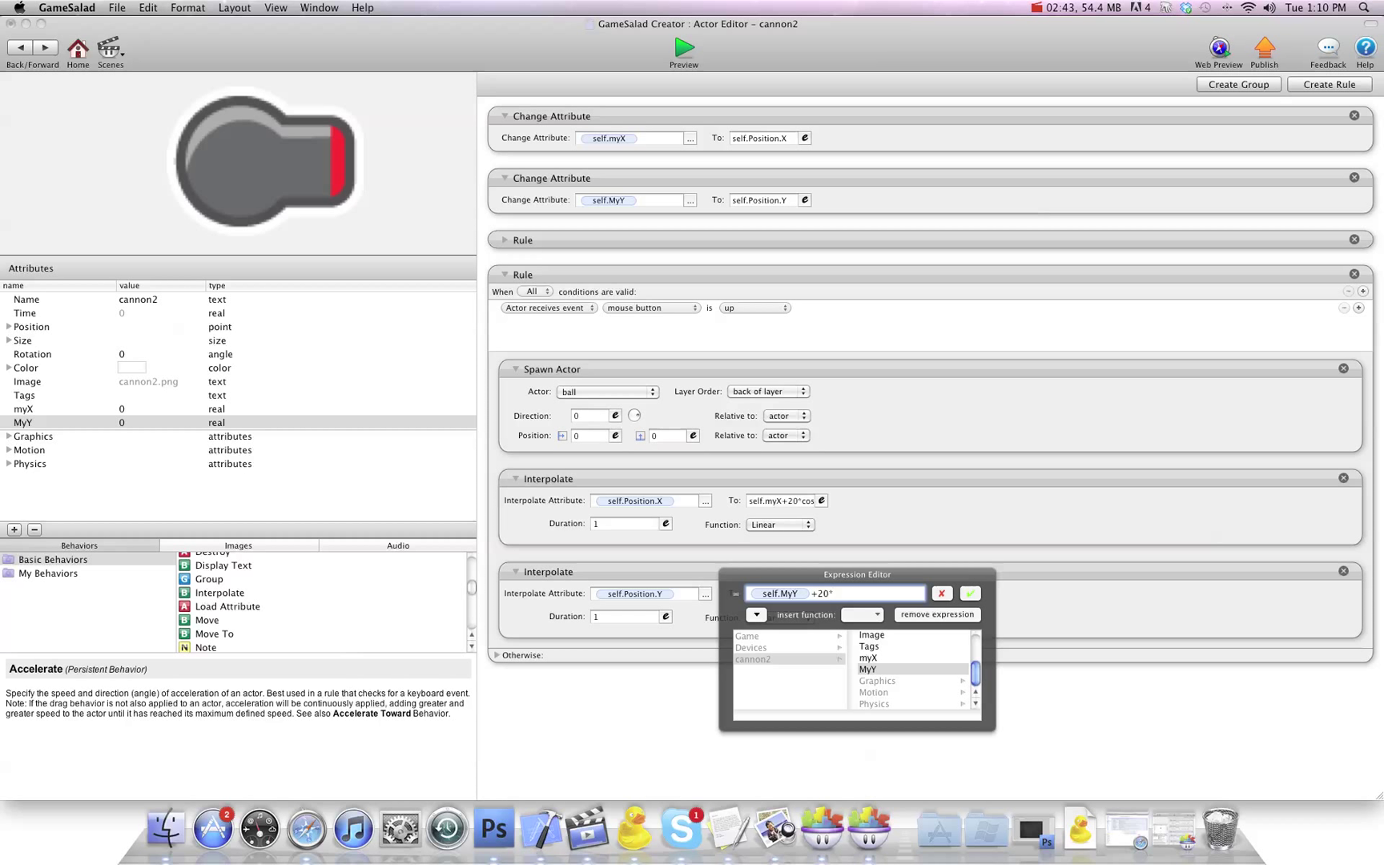
pyautogui.write('s')
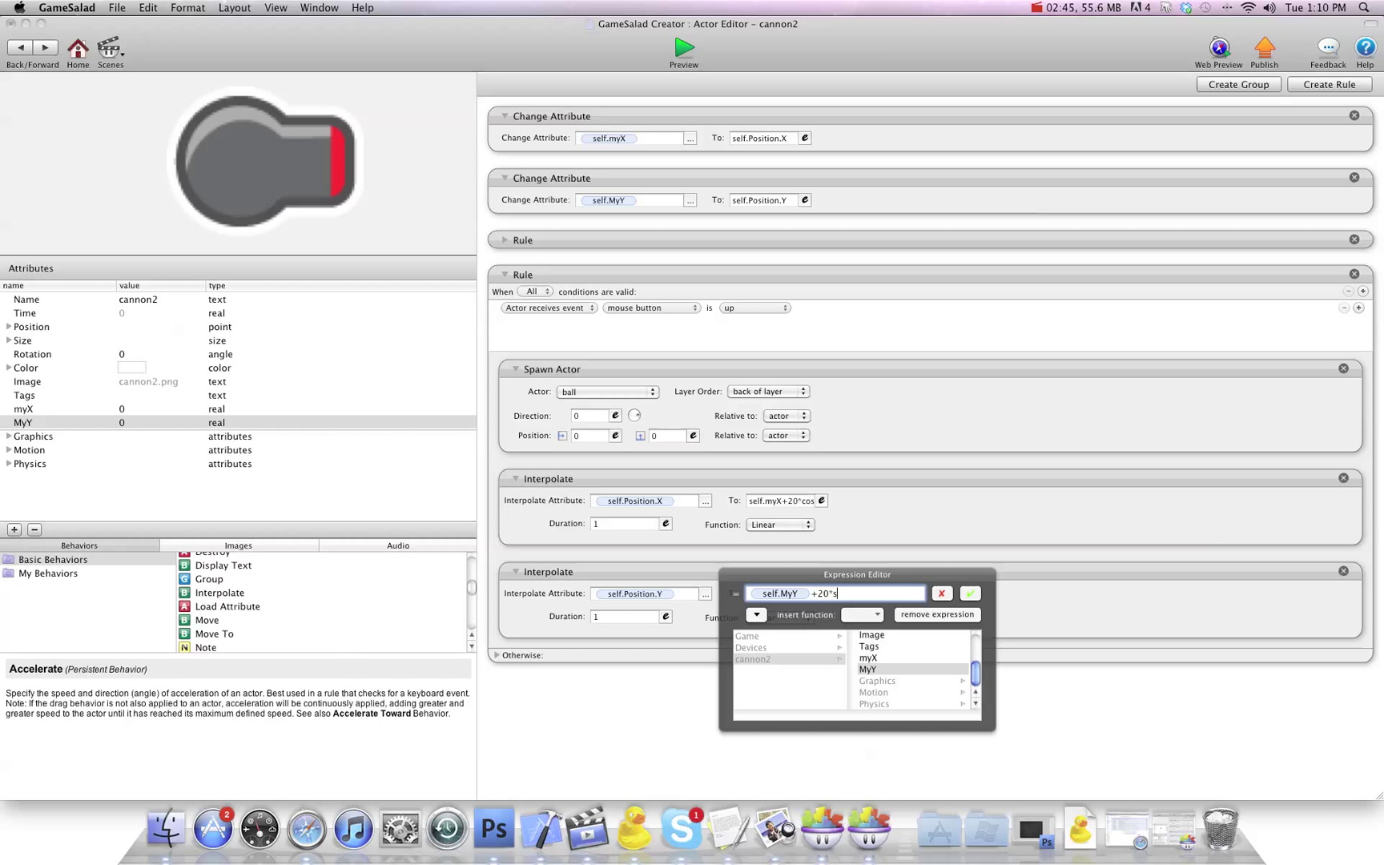
pyautogui.write('in')
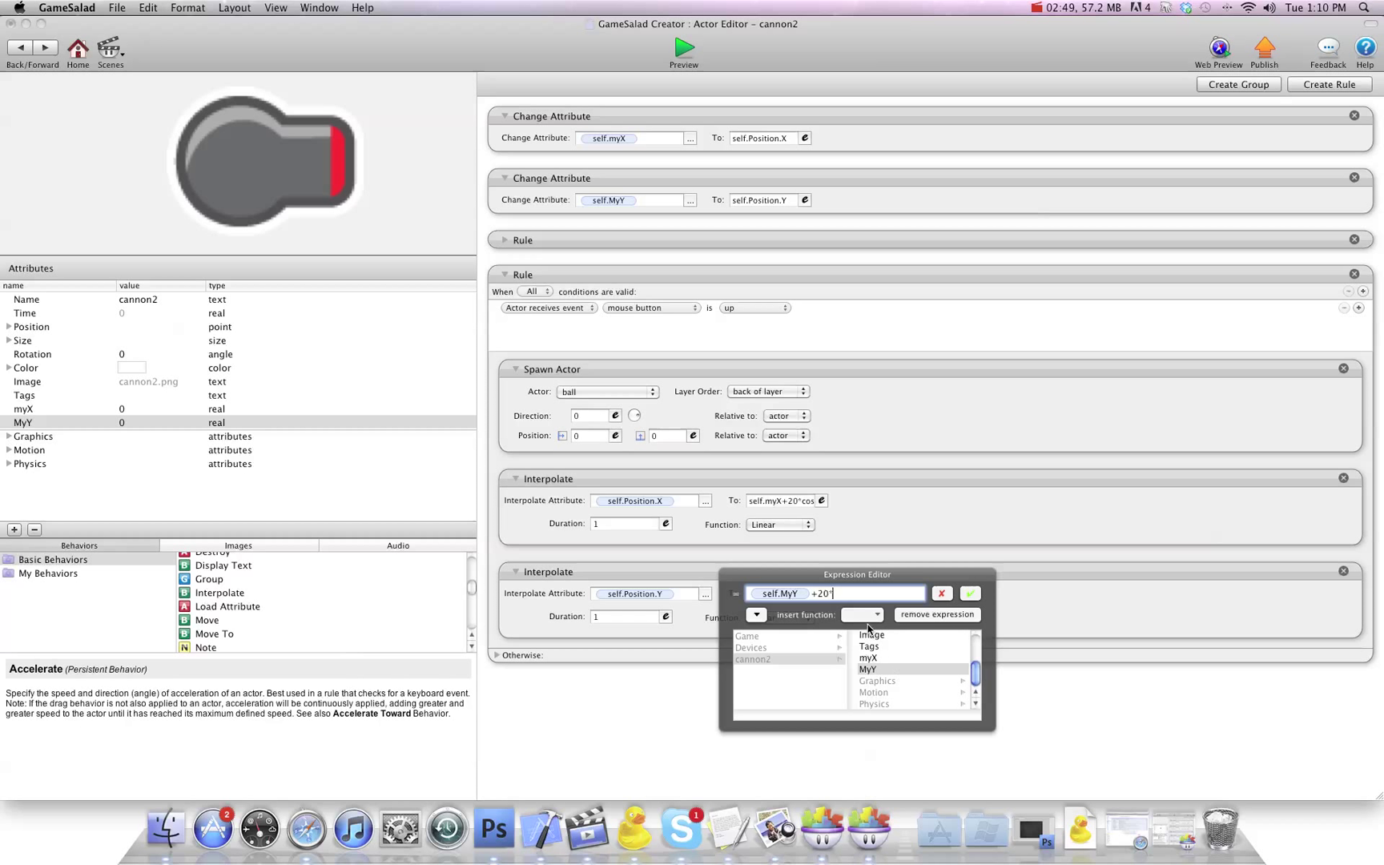
pyautogui.click(864, 615)
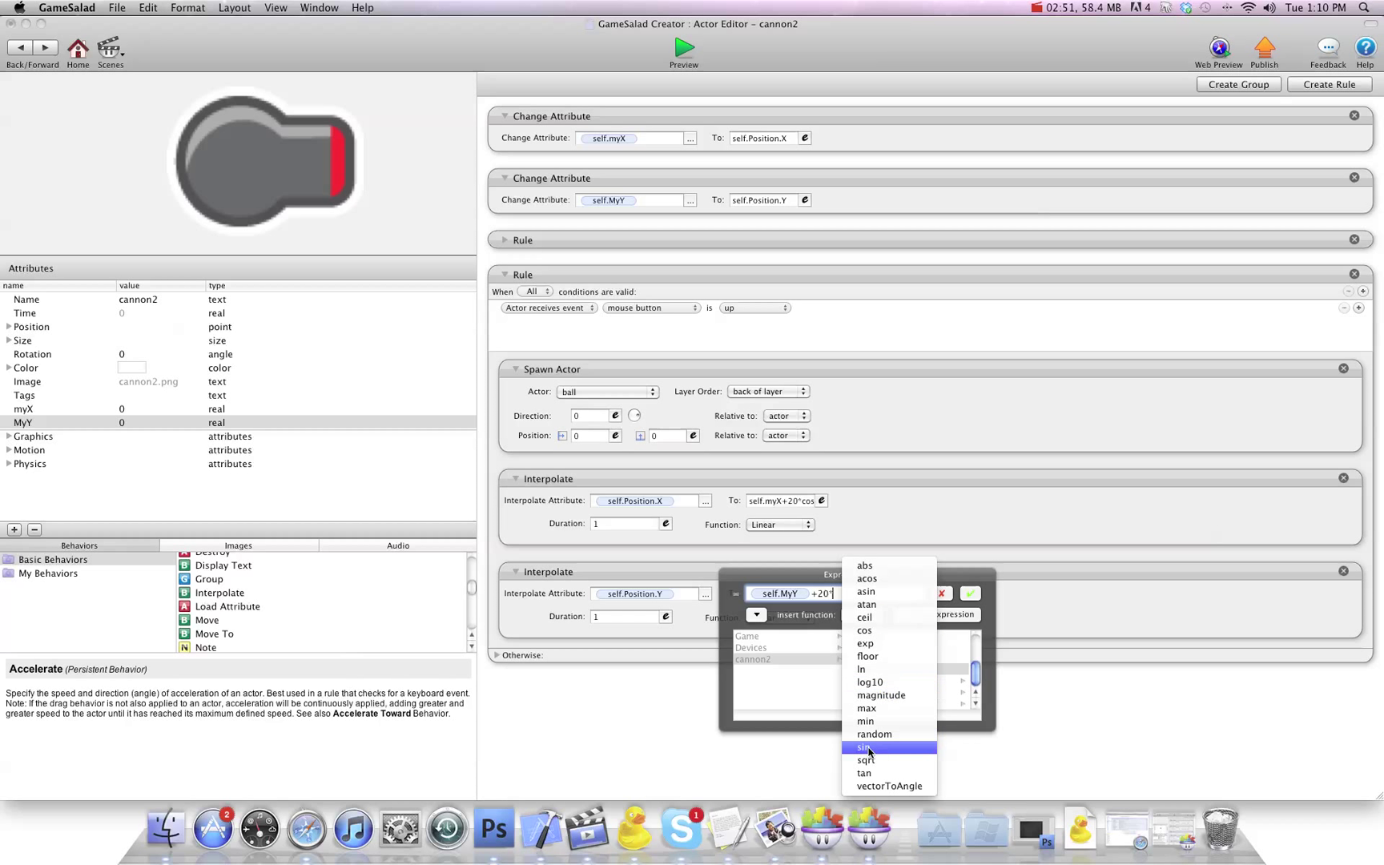
pyautogui.click(865, 748)
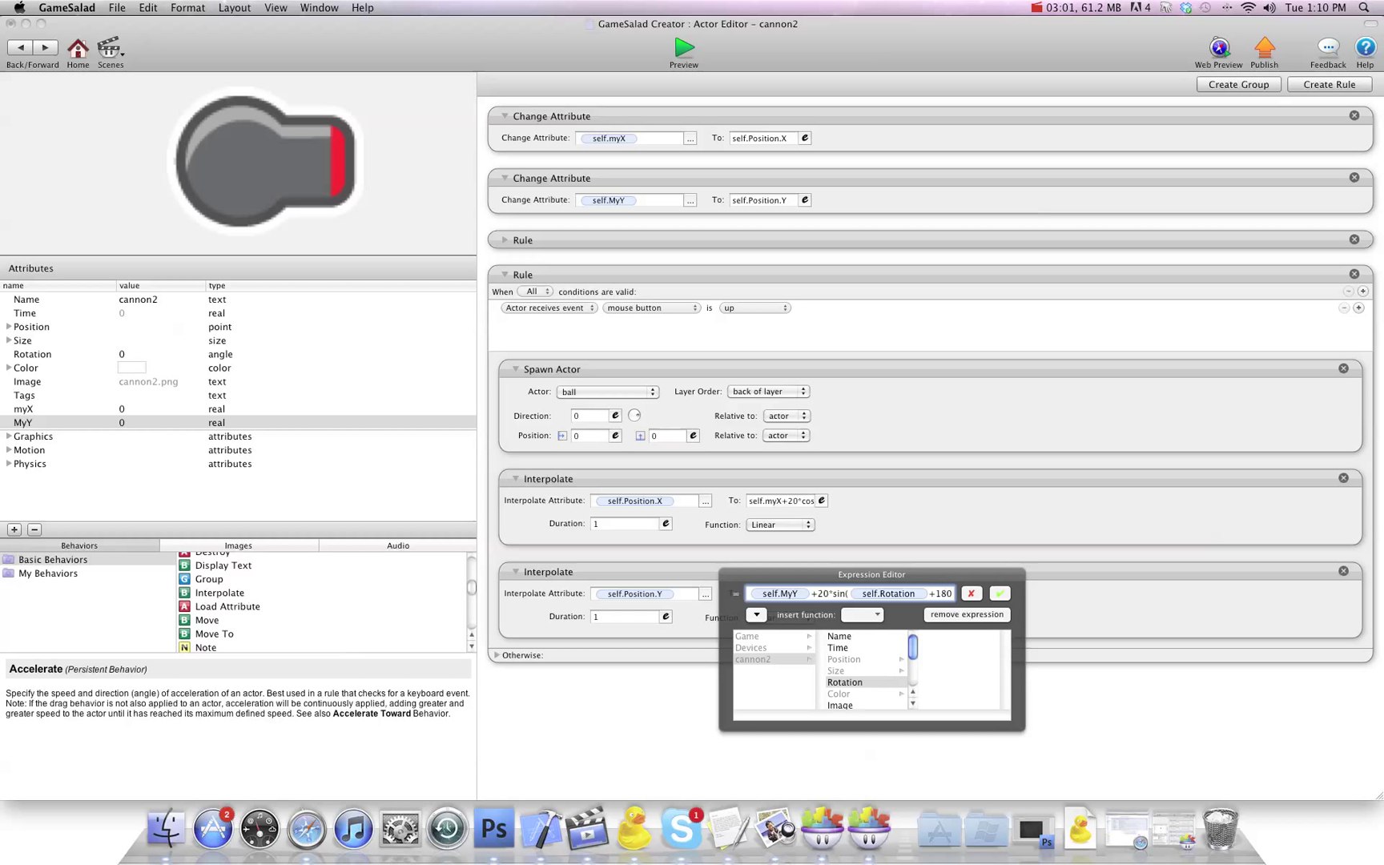
pyautogui.click(999, 592)
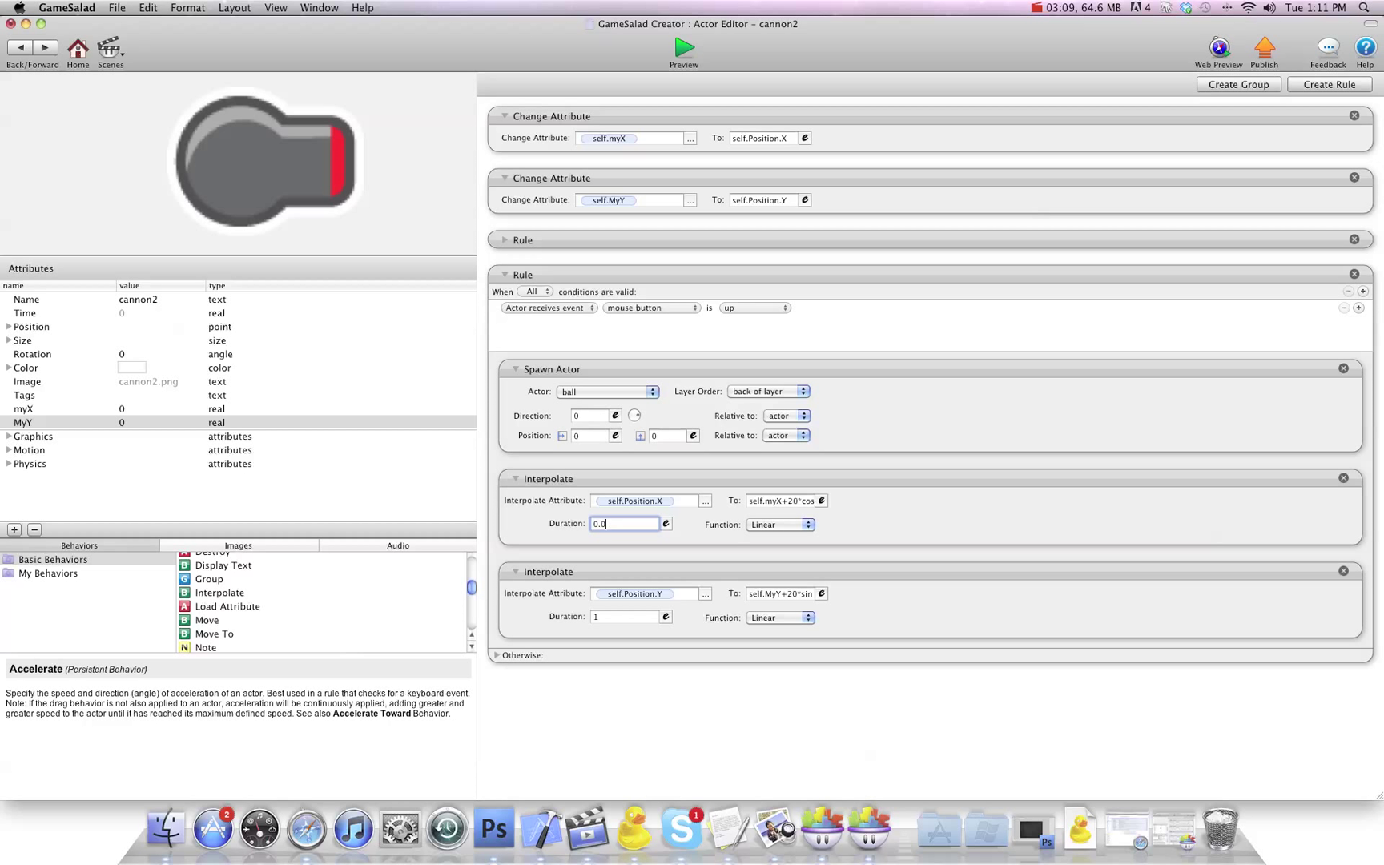
# Step: Set both position Interpolates to a 0.05 second duration
pyautogui.write('0.05')
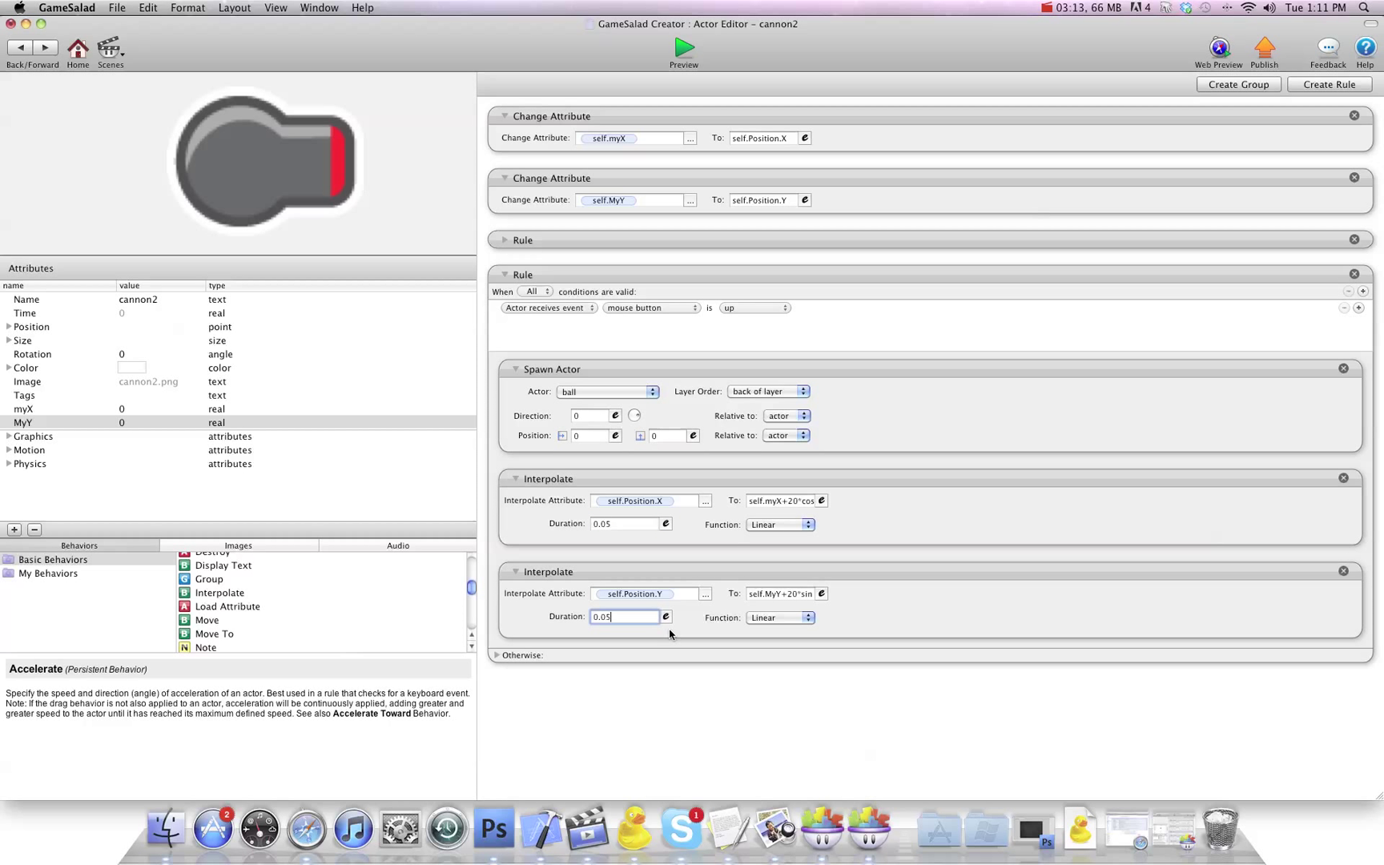
pyautogui.click(682, 48)
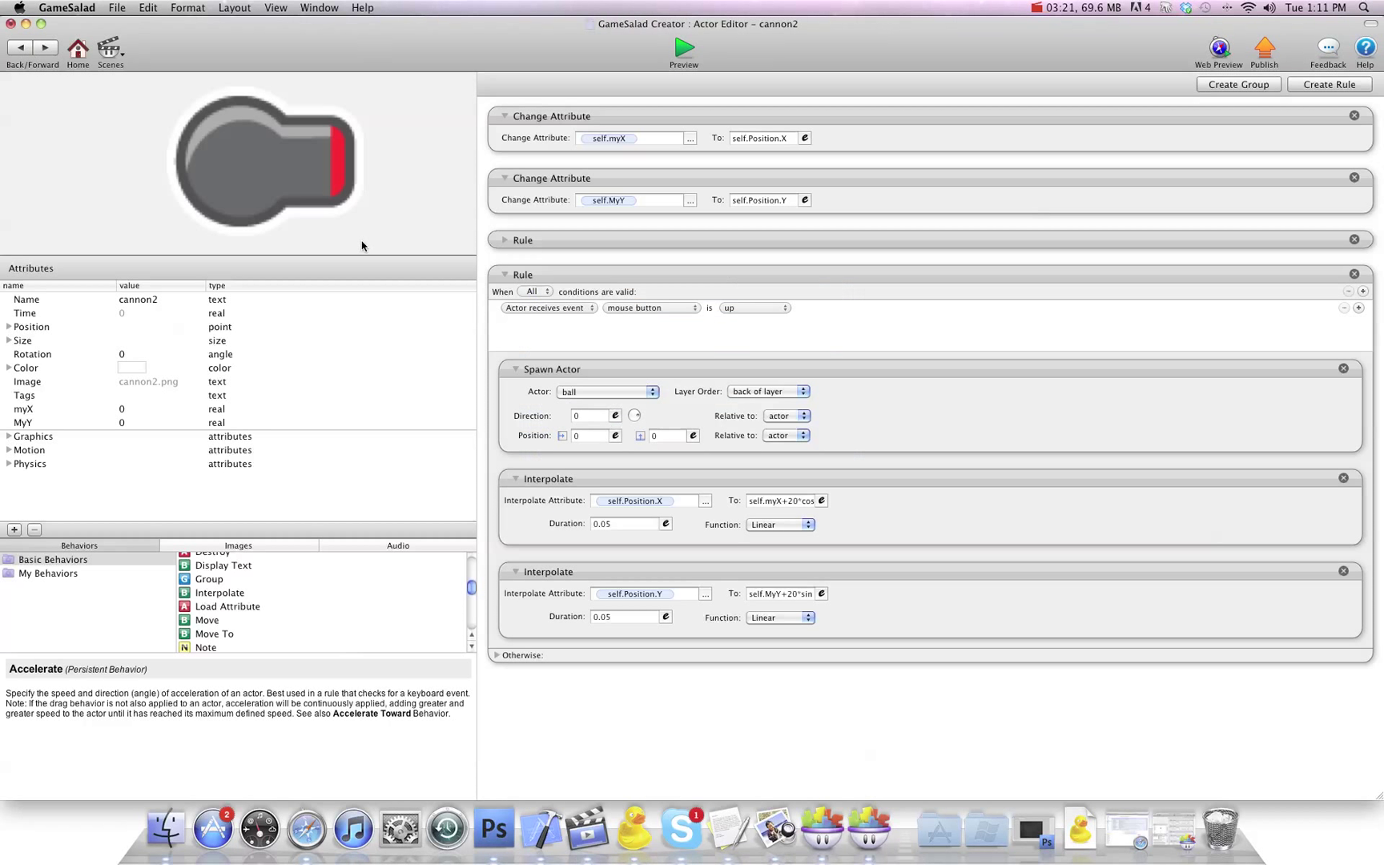
# Step: Set the new Timer to fire once After 0.2 seconds with Run to Completion
pyautogui.scroll(-3)
pyautogui.write('0.2')
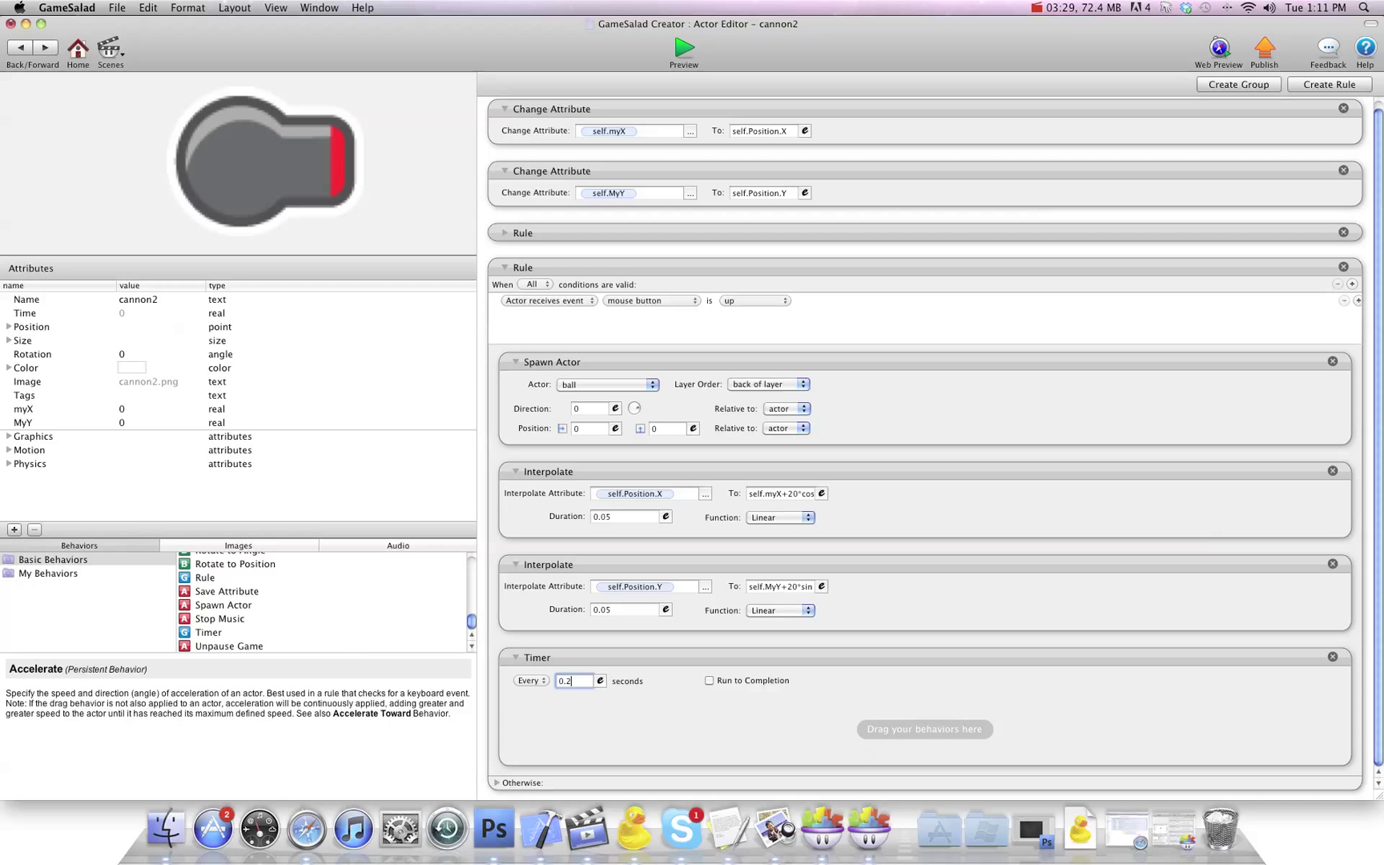
pyautogui.click(708, 679)
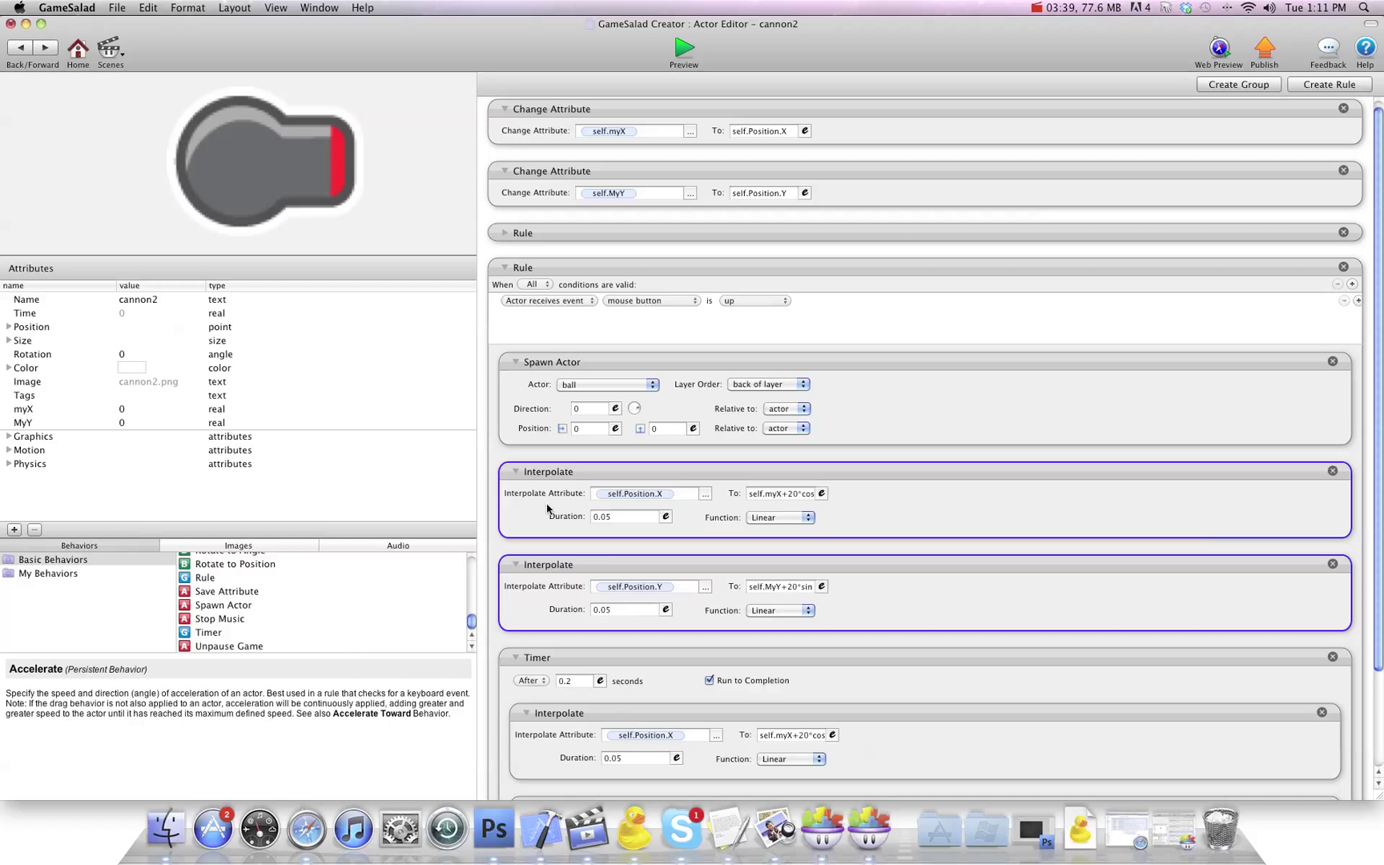
# Step: Retarget the Timer's X and Y Interpolates to myX and MyY with 0 offset, then run the preview
pyautogui.click(515, 471)
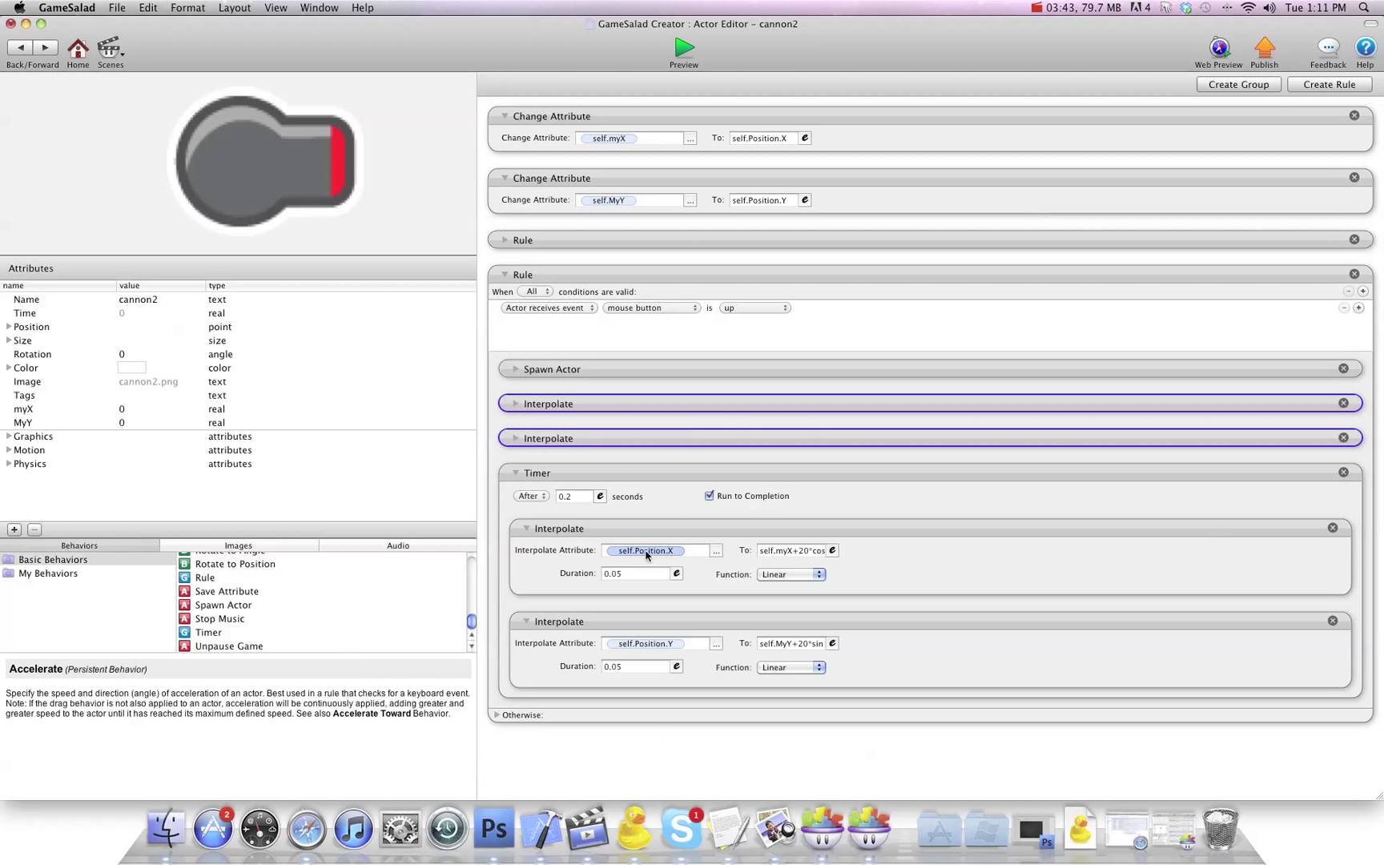
pyautogui.click(833, 549)
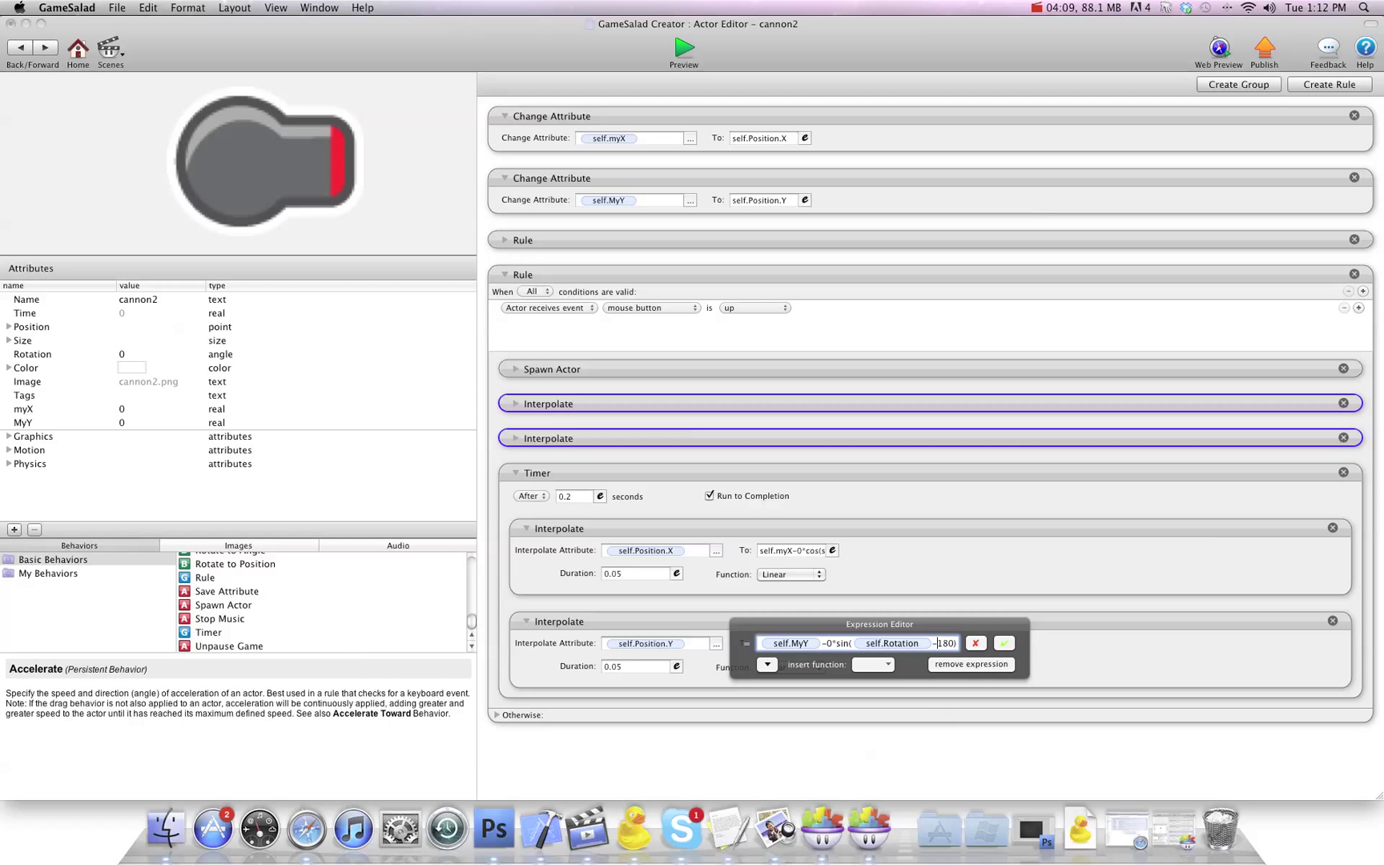
pyautogui.click(1005, 643)
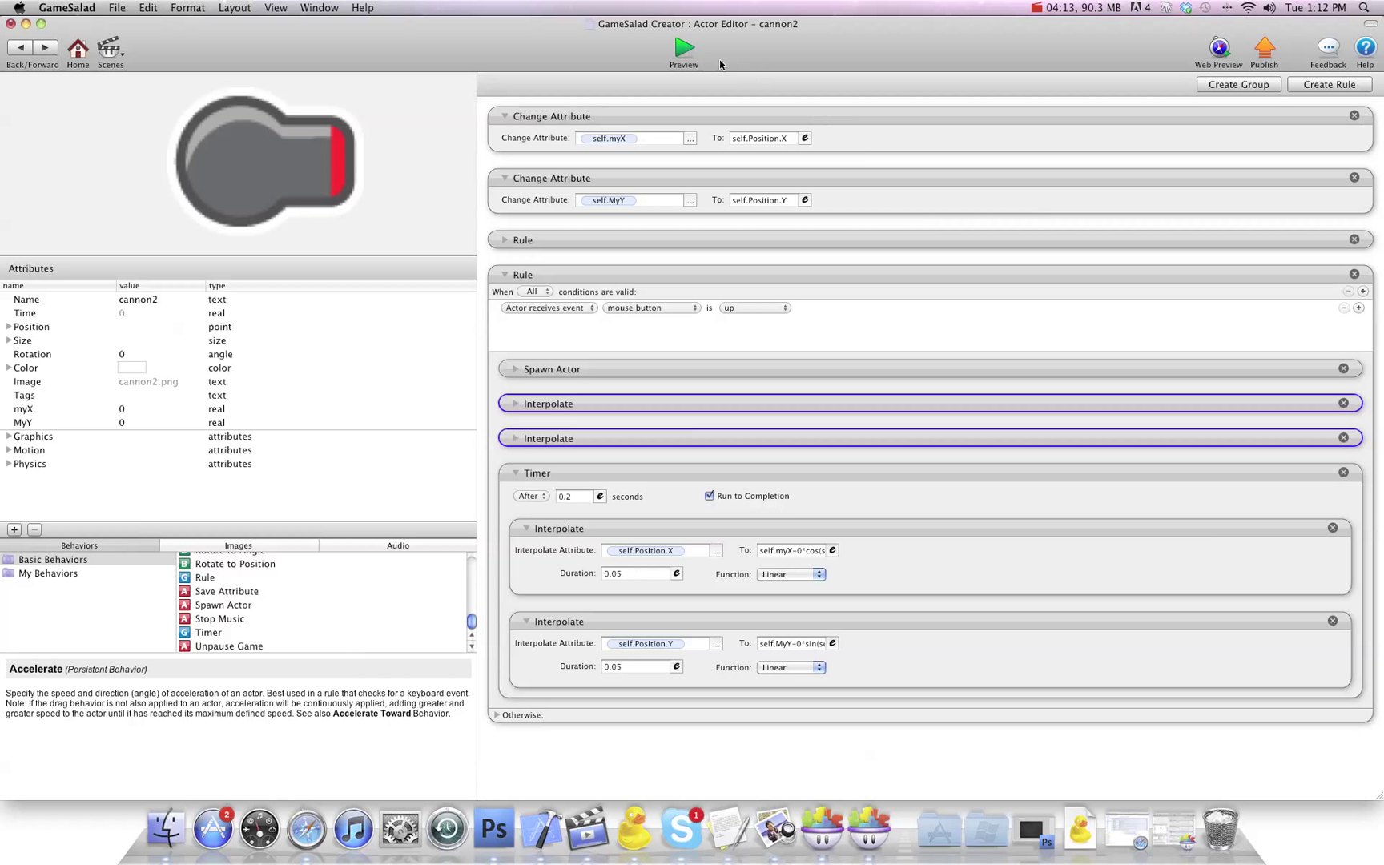
pyautogui.click(684, 46)
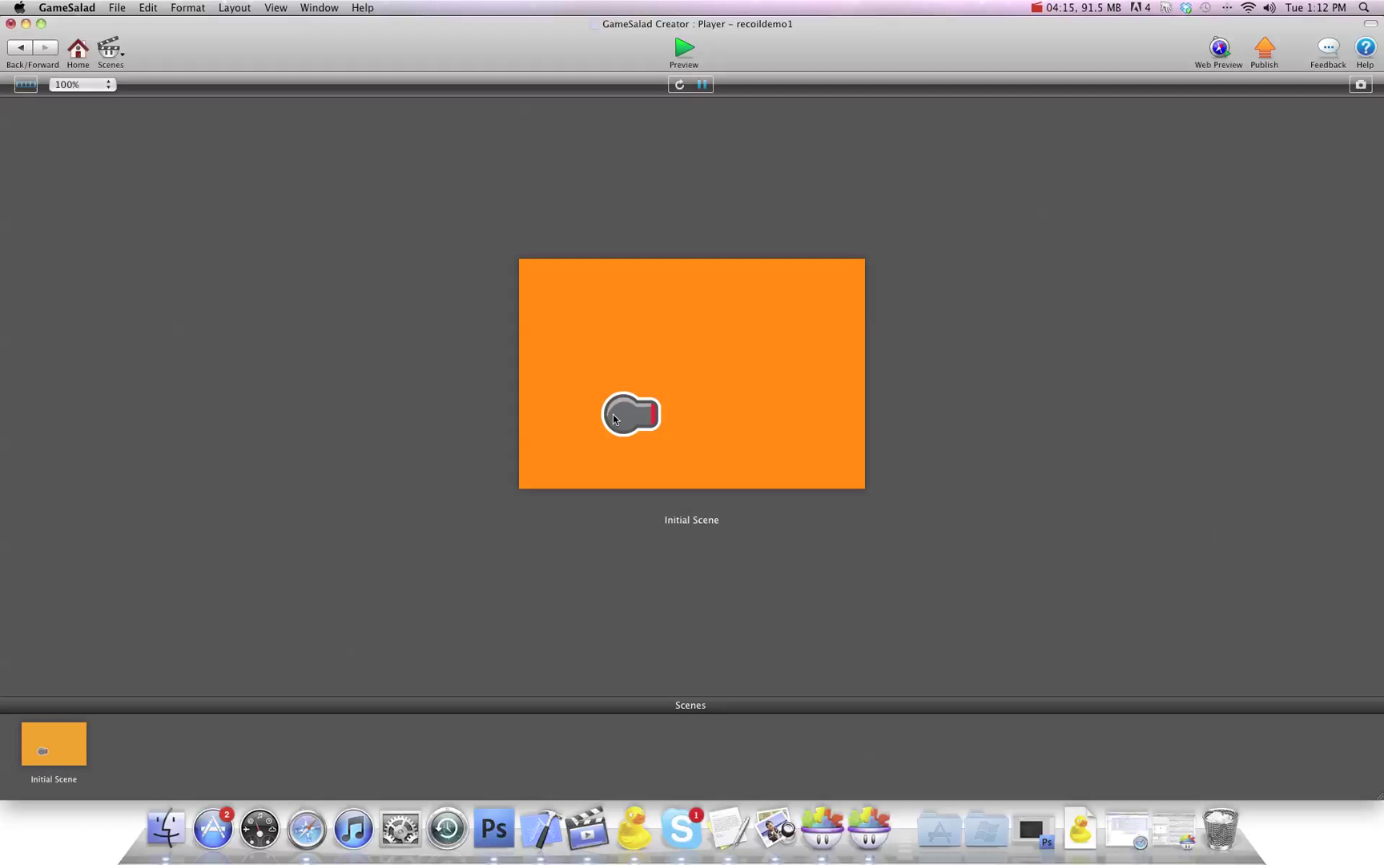